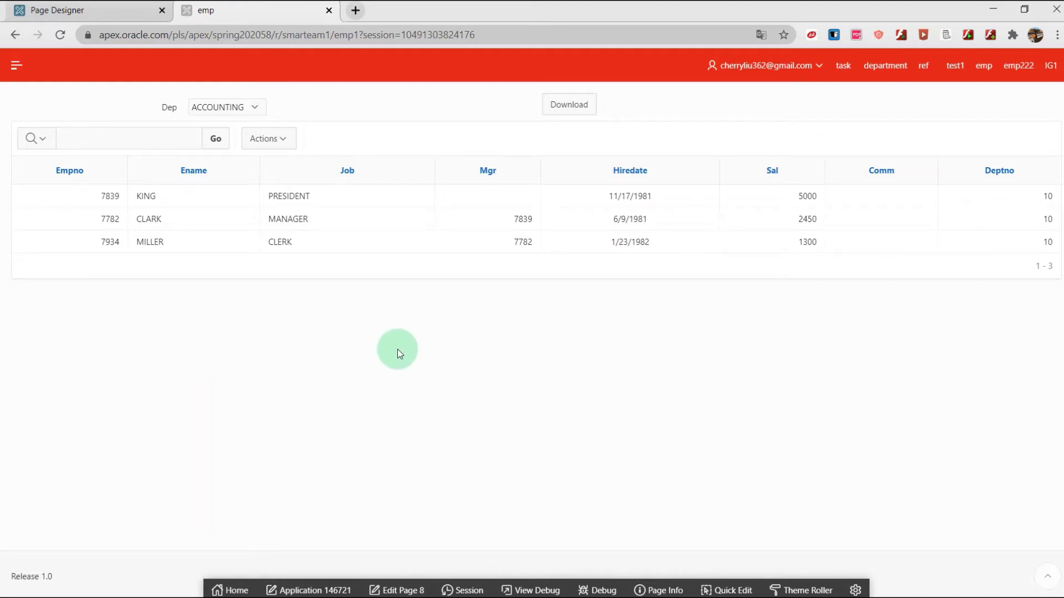
pyautogui.moveTo(397, 362)
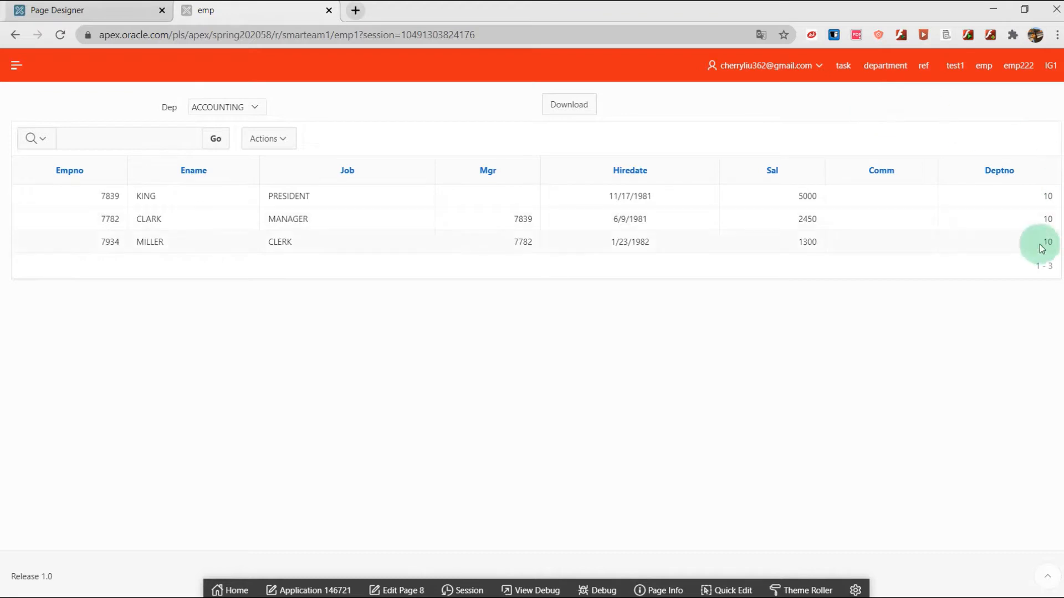
pyautogui.moveTo(496, 172)
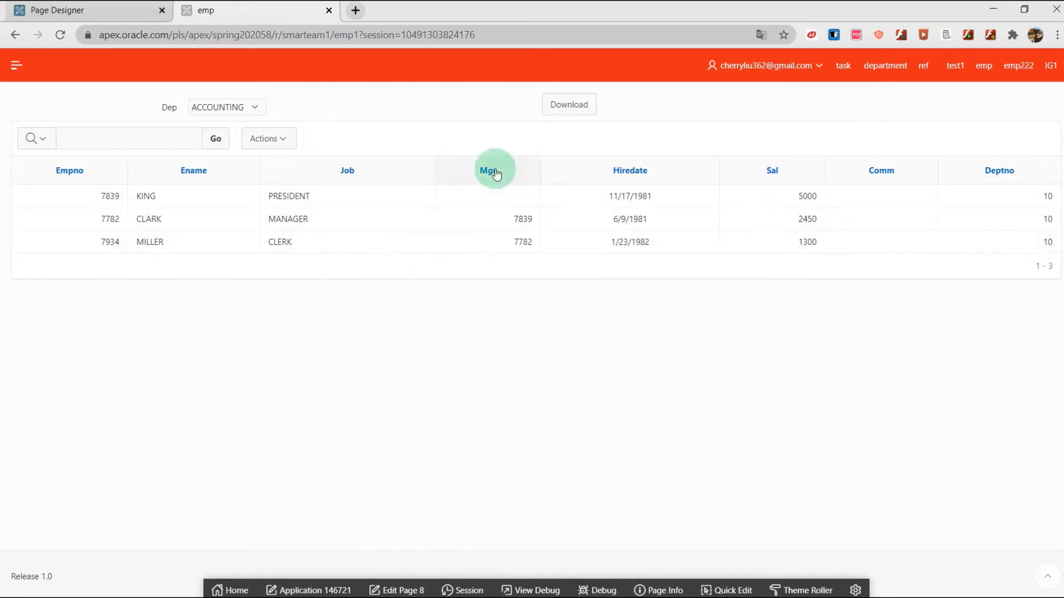
pyautogui.moveTo(304, 135)
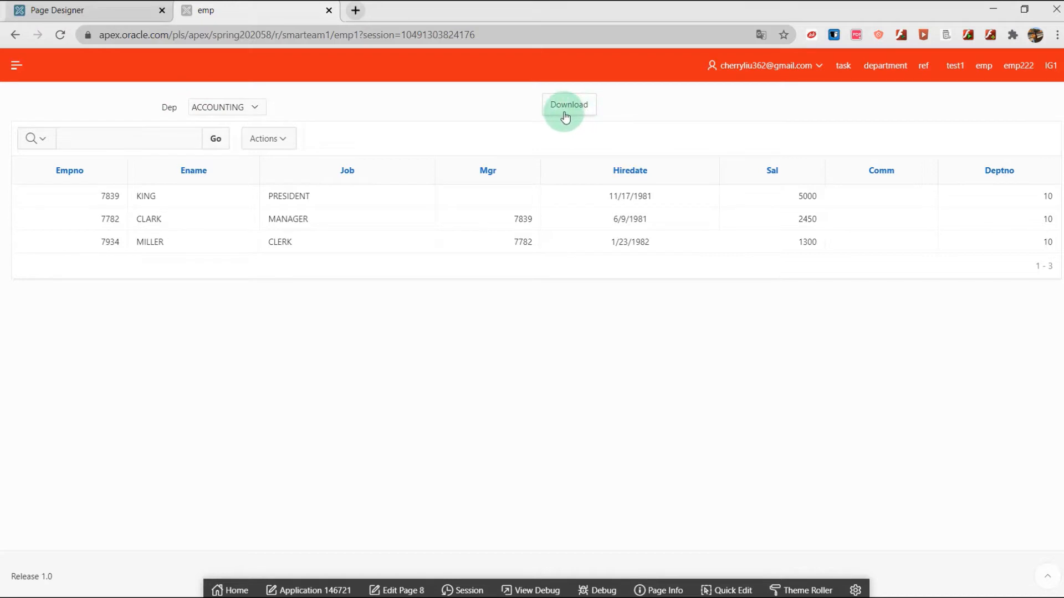
# Filter the emp report to OPERATIONS, then RESEARCH, and download the filtered report.
pyautogui.click(226, 107)
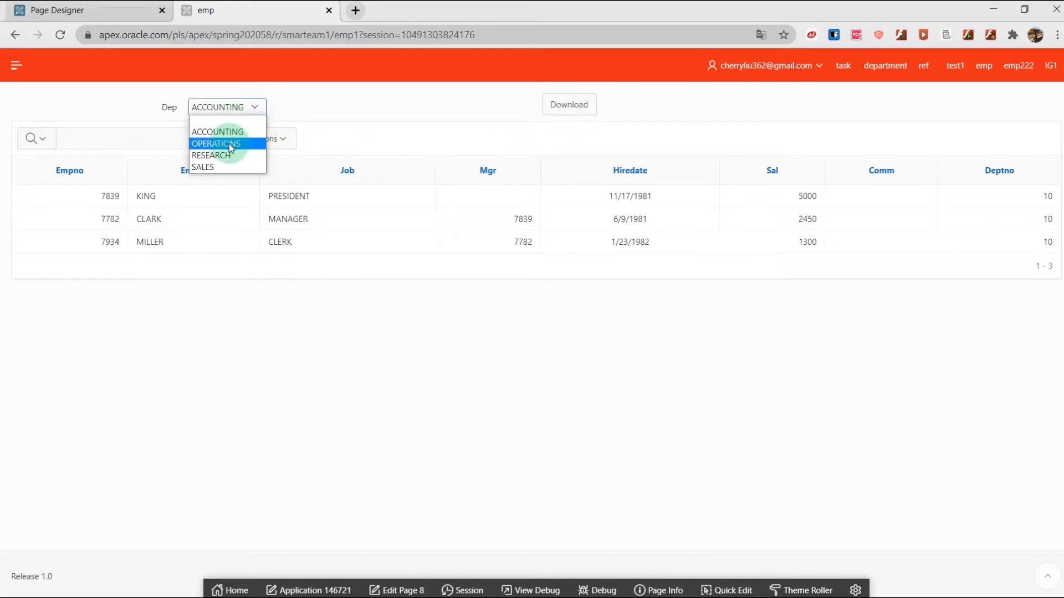
pyautogui.click(216, 144)
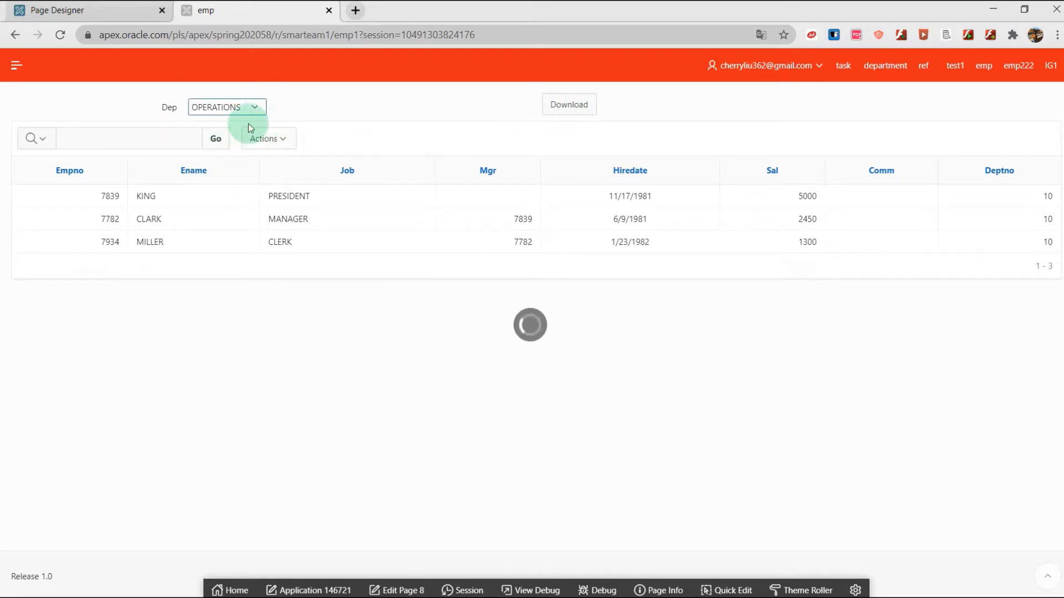
pyautogui.click(227, 107)
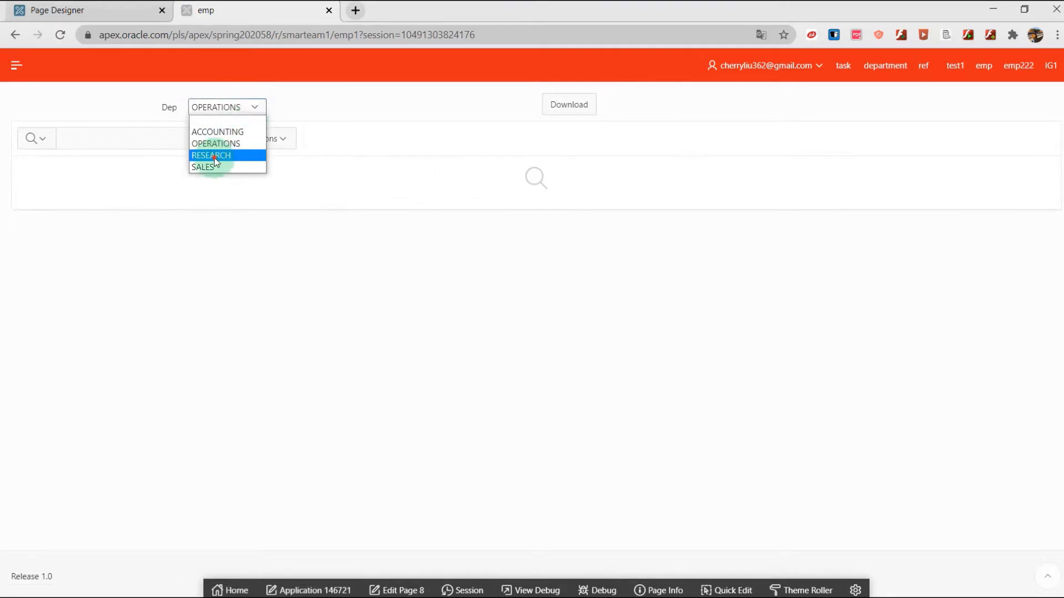
pyautogui.click(211, 155)
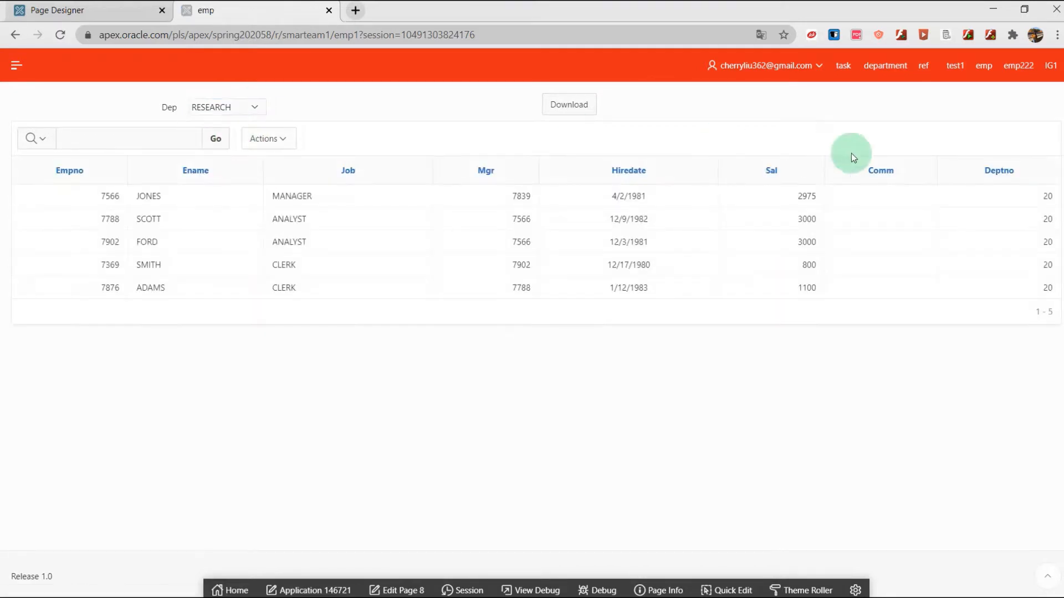
pyautogui.moveTo(555, 179)
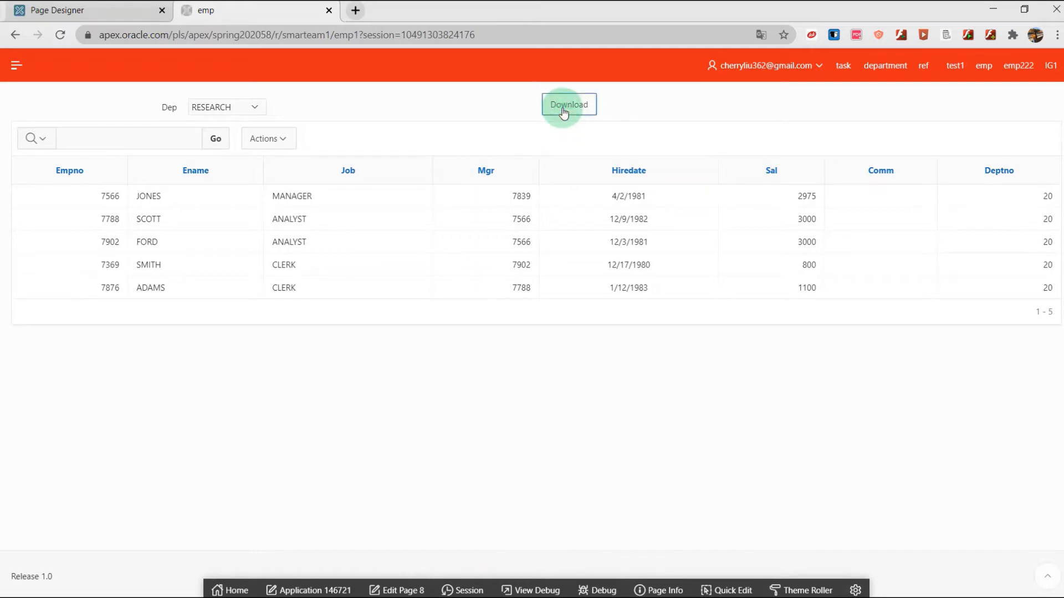
pyautogui.click(568, 105)
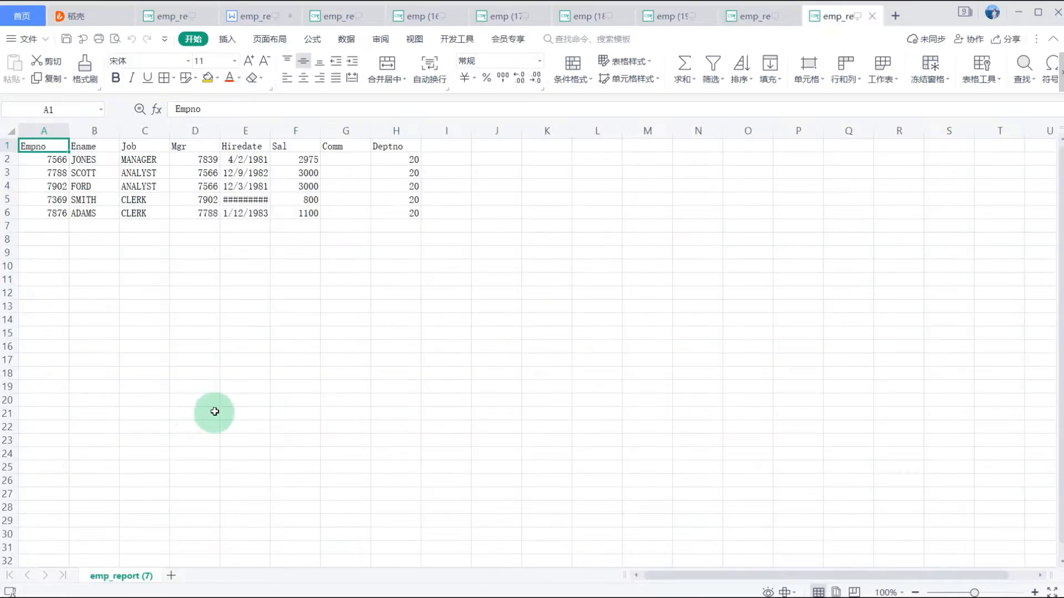
pyautogui.moveTo(154, 533)
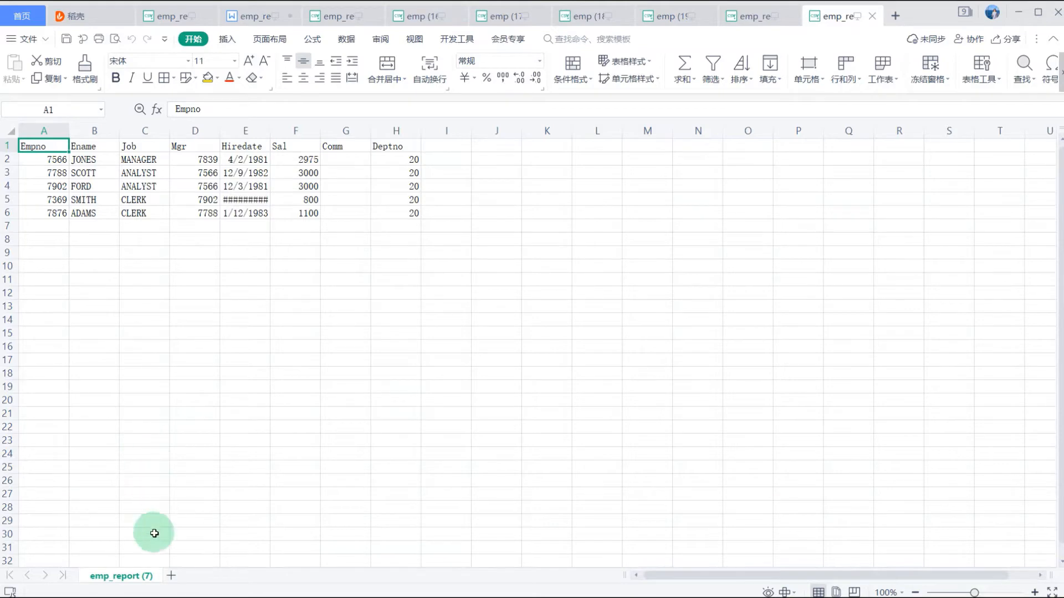
pyautogui.moveTo(905, 104)
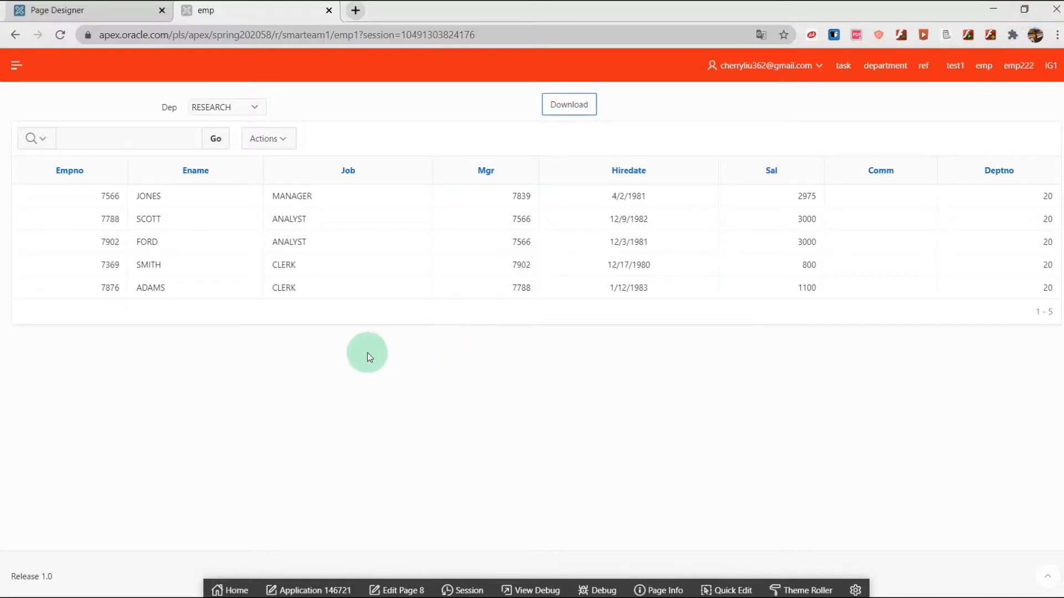
pyautogui.moveTo(371, 538)
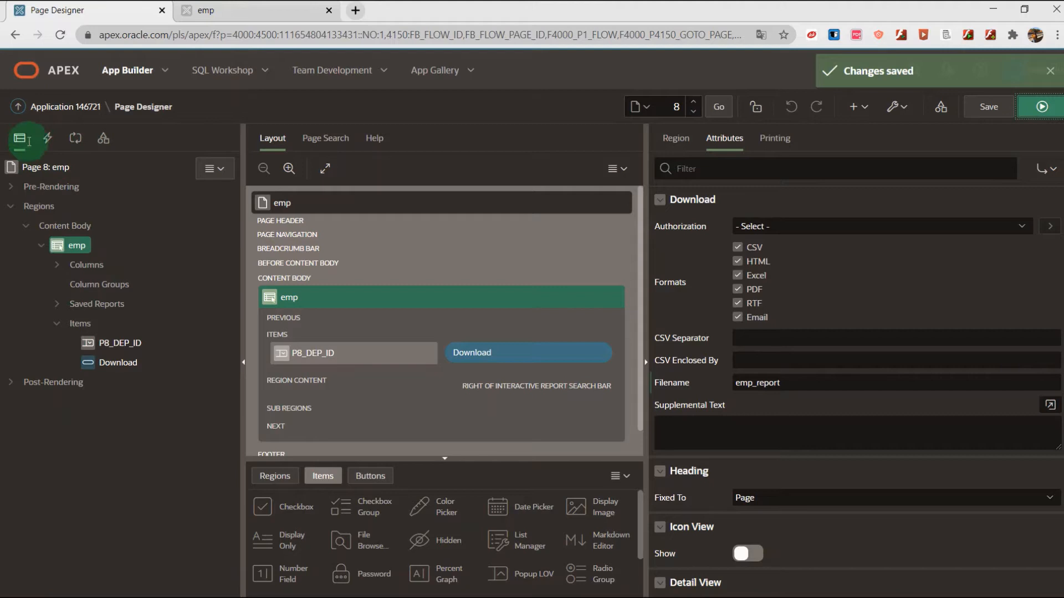
pyautogui.moveTo(86, 278)
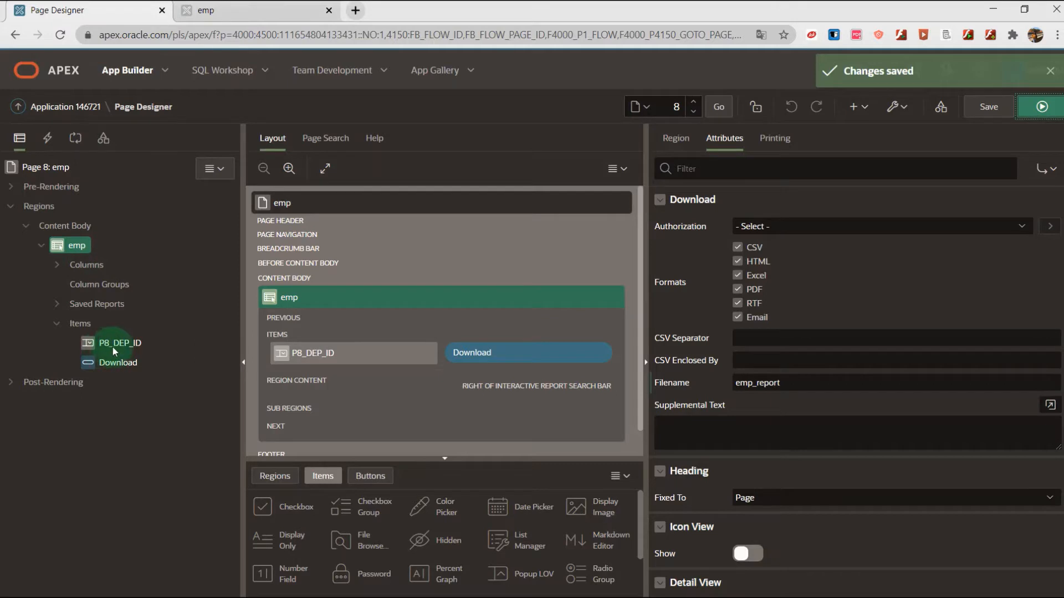
pyautogui.moveTo(120, 343)
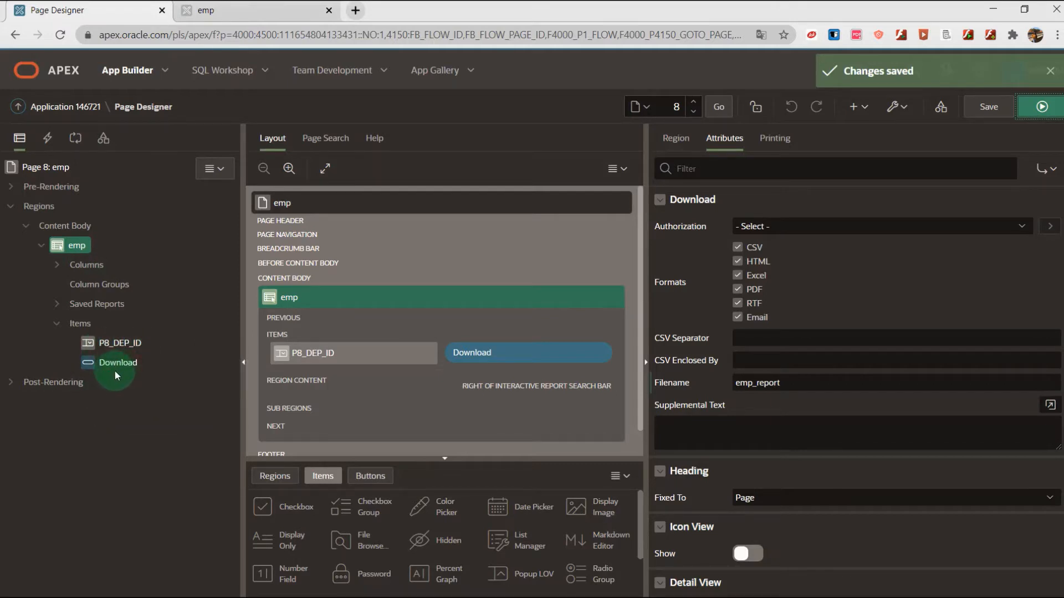
pyautogui.moveTo(117, 369)
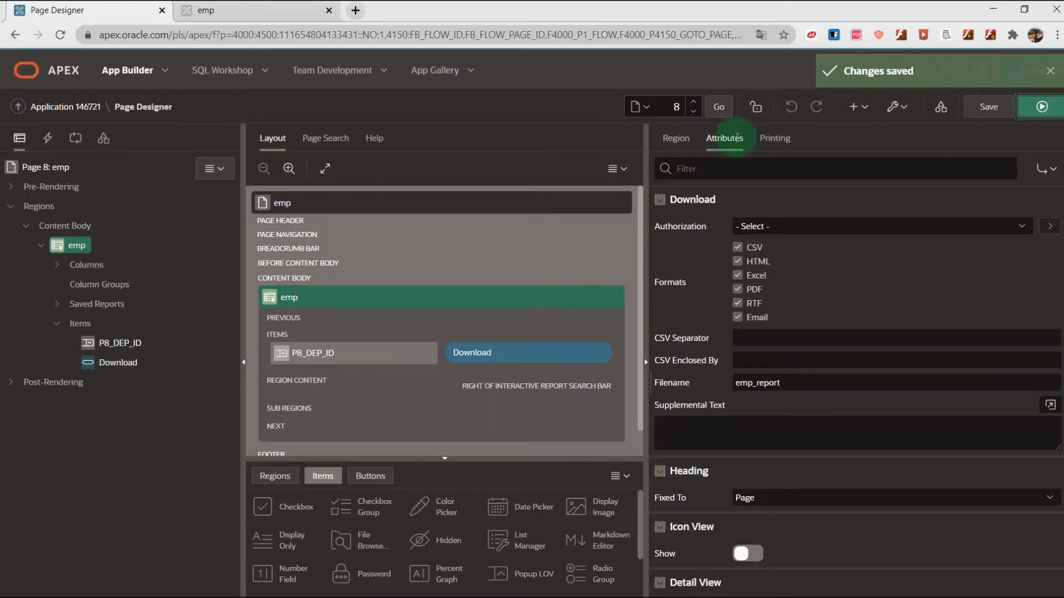
pyautogui.click(676, 138)
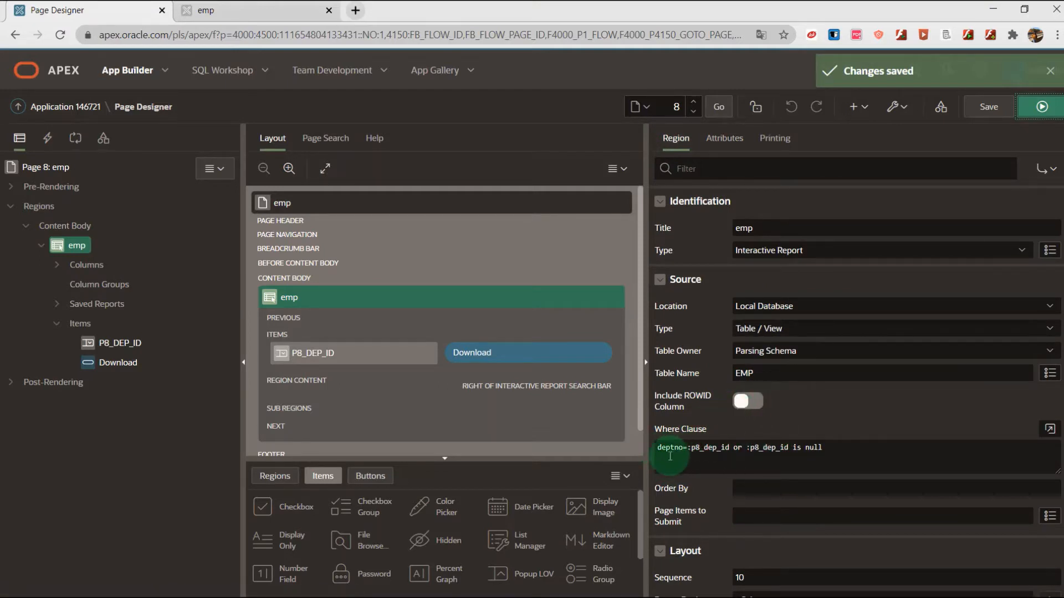
pyautogui.moveTo(696, 457)
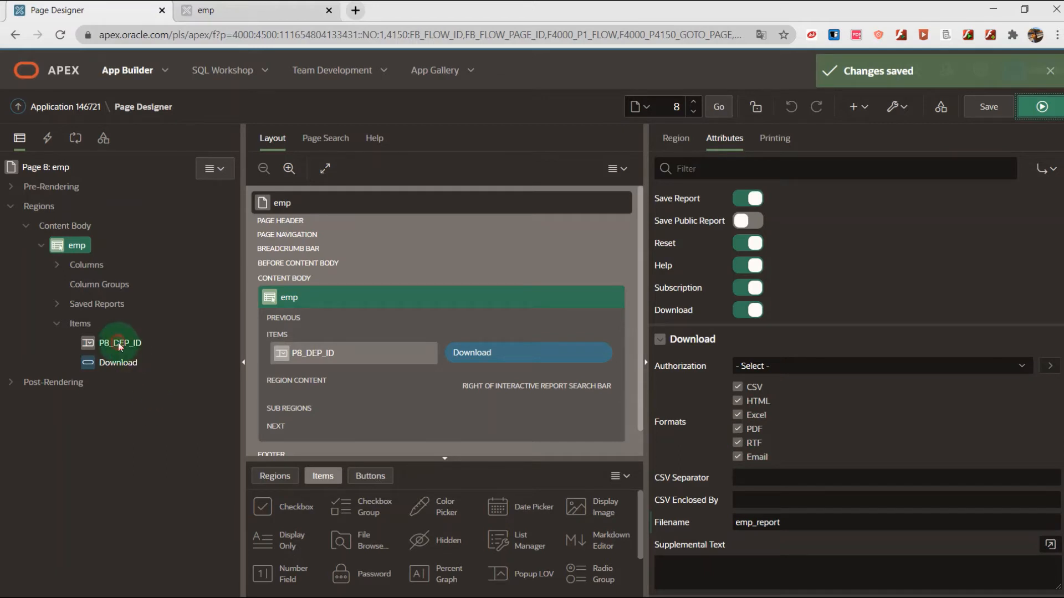
# Review P8_DEP_ID's submit-on-selection setting, then select the Download button's properties.
pyautogui.click(119, 343)
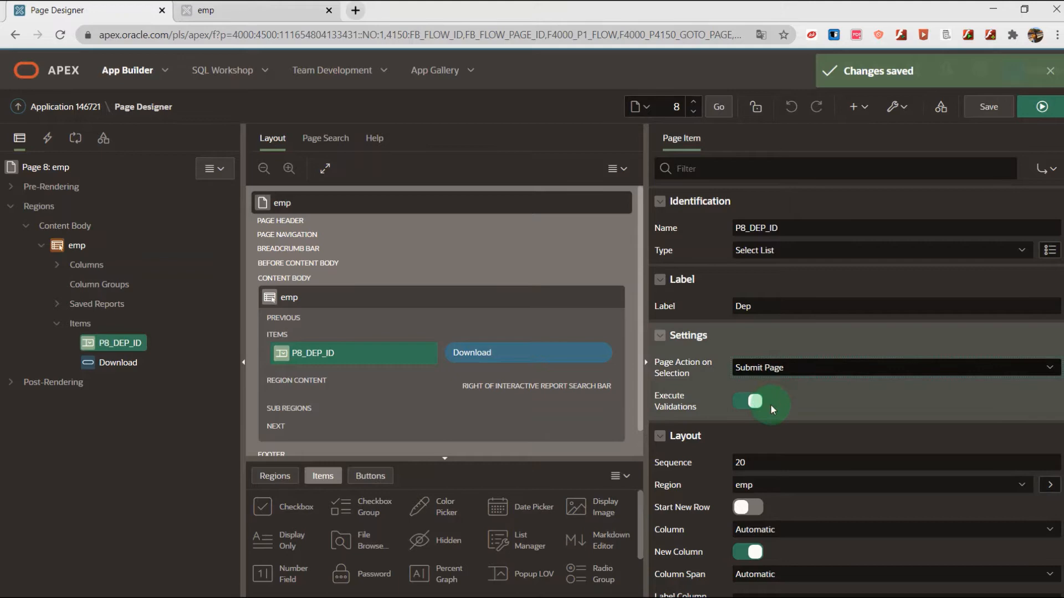
pyautogui.scroll(-3)
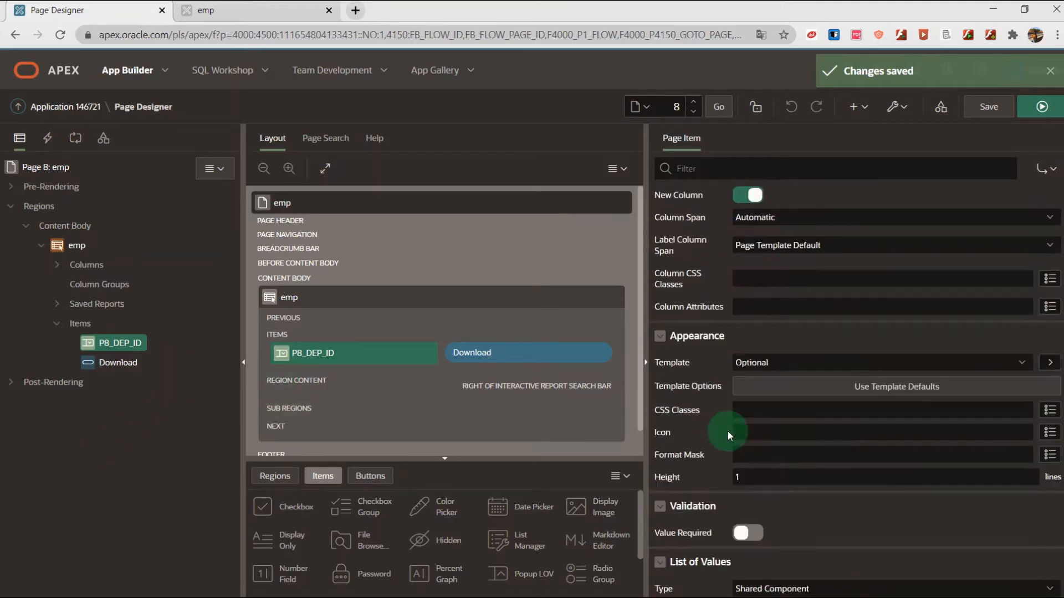
pyautogui.click(118, 363)
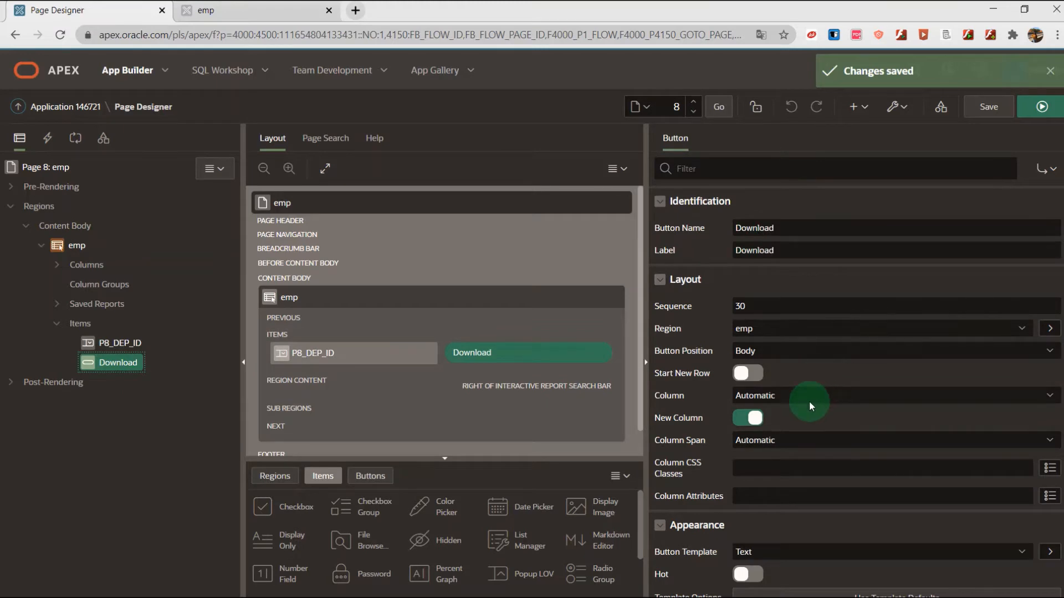
pyautogui.scroll(-3)
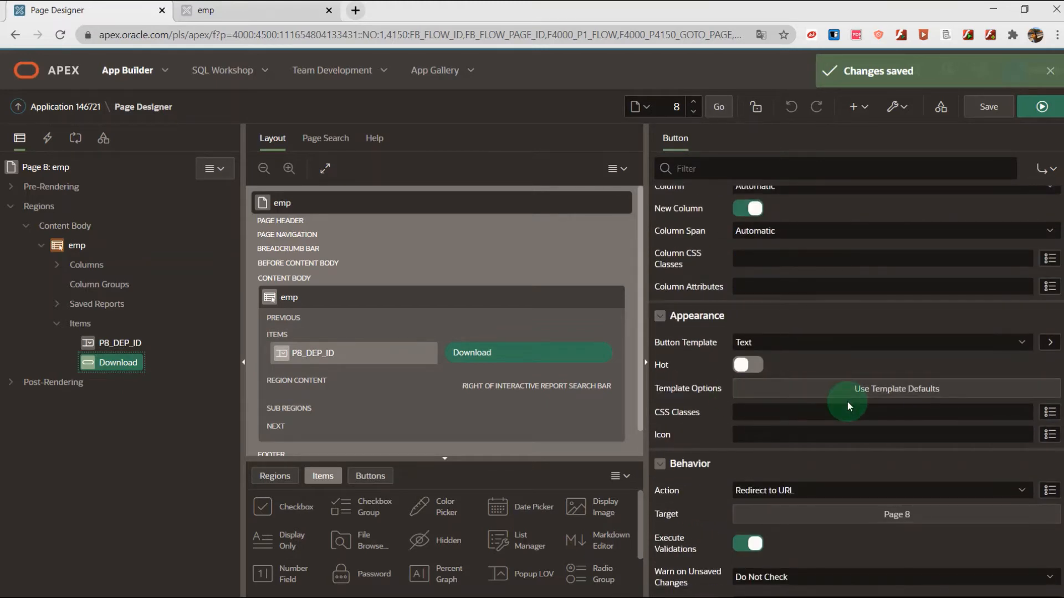
pyautogui.scroll(-3)
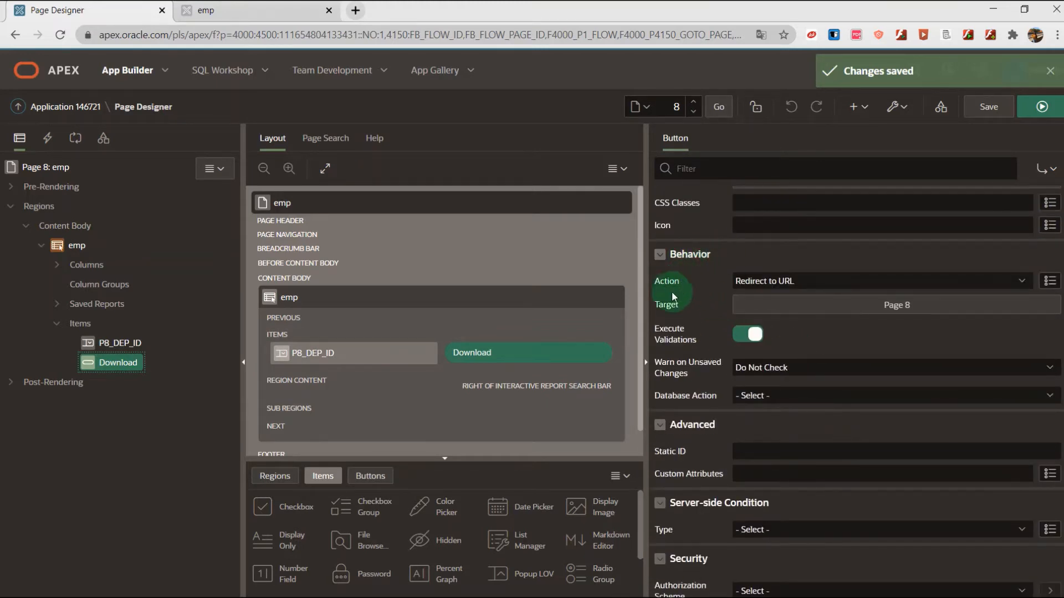
pyautogui.click(883, 281)
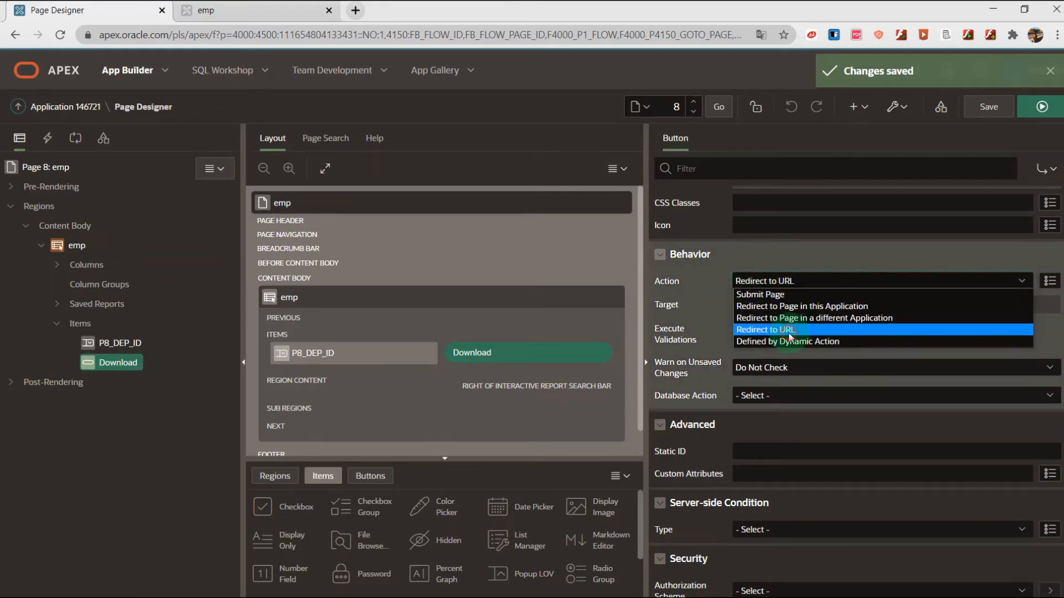
pyautogui.click(765, 329)
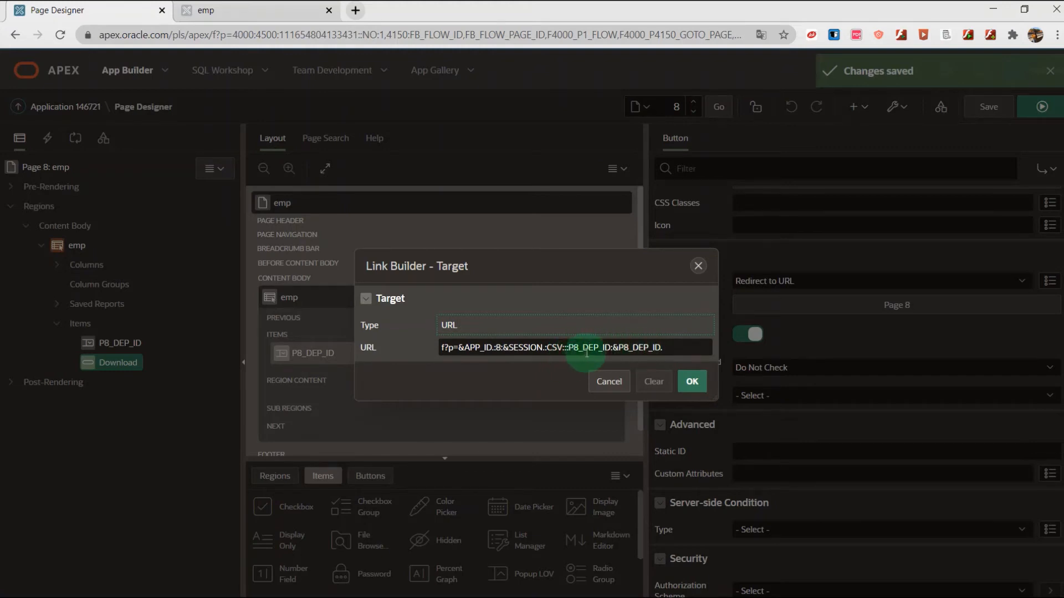
pyautogui.moveTo(381, 211)
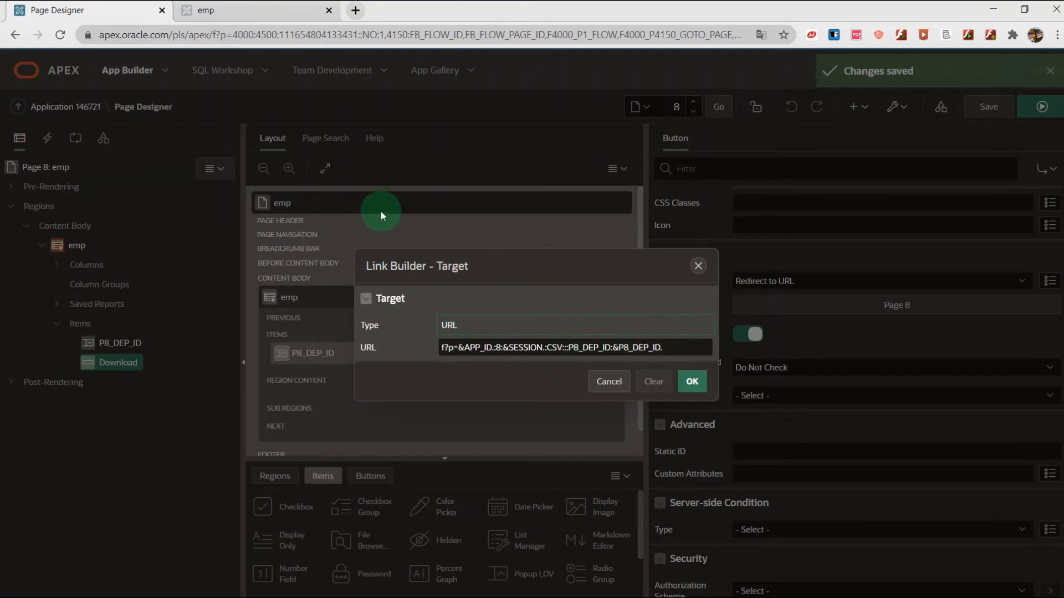
pyautogui.moveTo(374, 208)
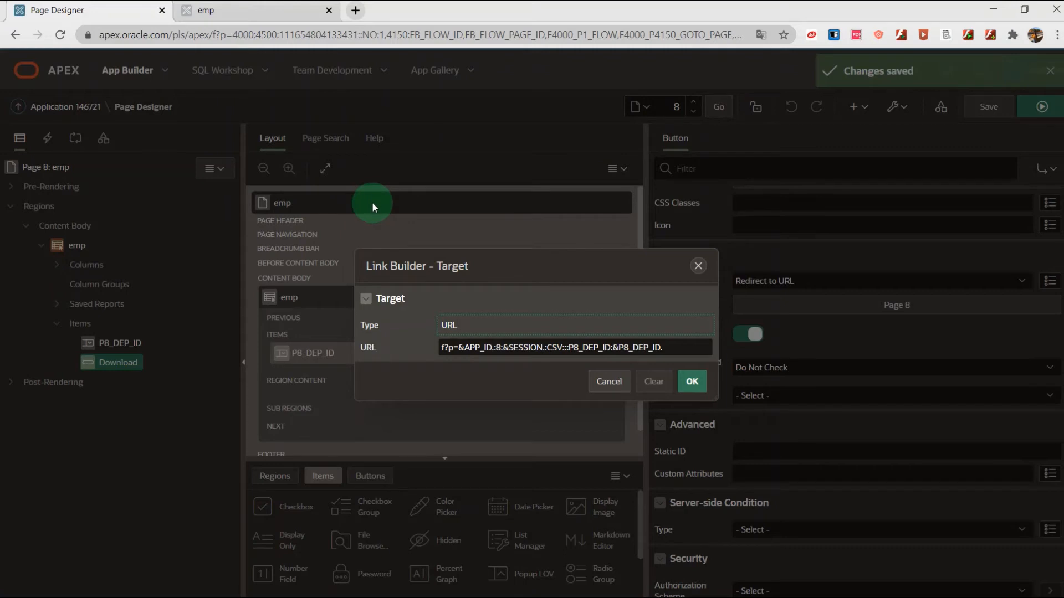
pyautogui.moveTo(379, 198)
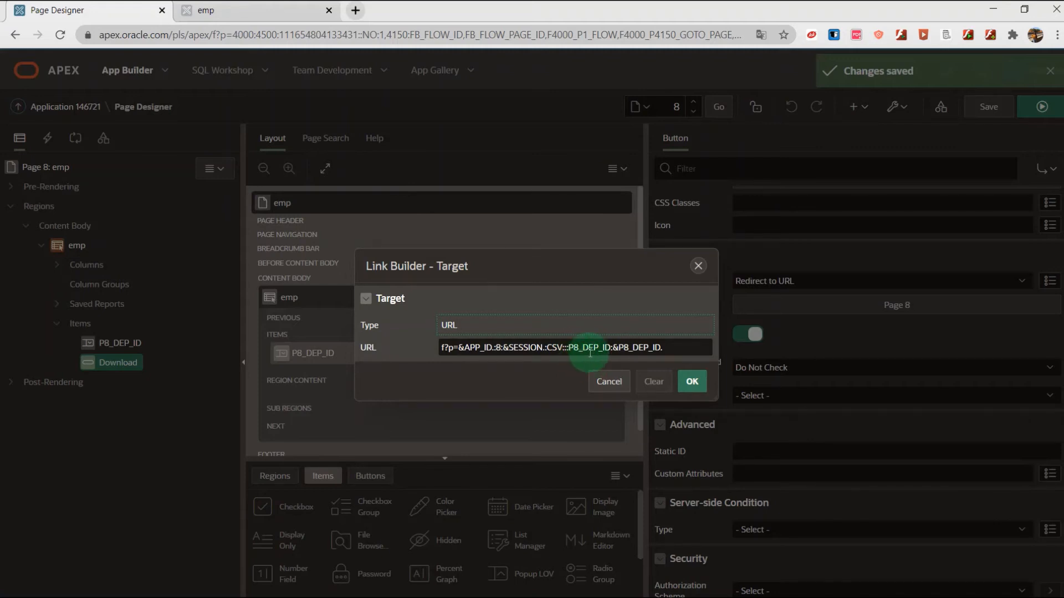
pyautogui.moveTo(521, 377)
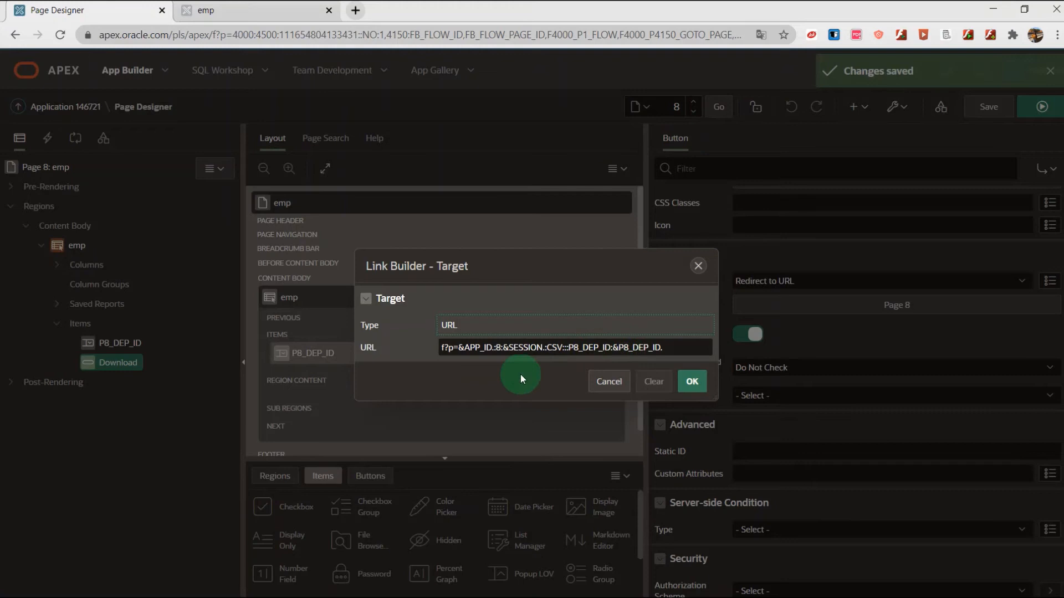
pyautogui.moveTo(499, 351)
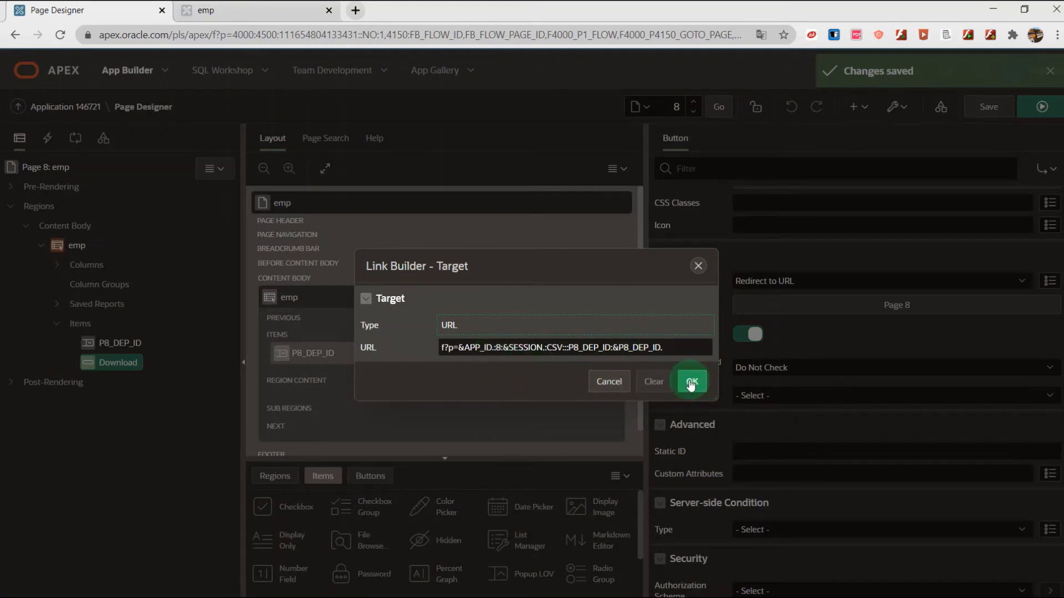
# Confirm the Download button's CSV export URL target in the Link Builder.
pyautogui.click(689, 381)
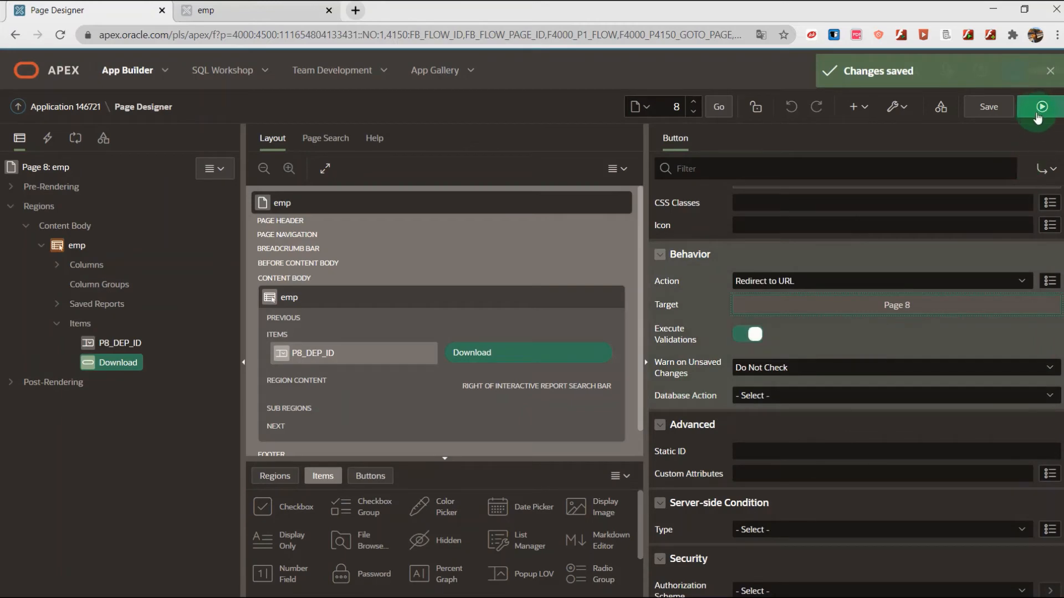
pyautogui.moveTo(1040, 109)
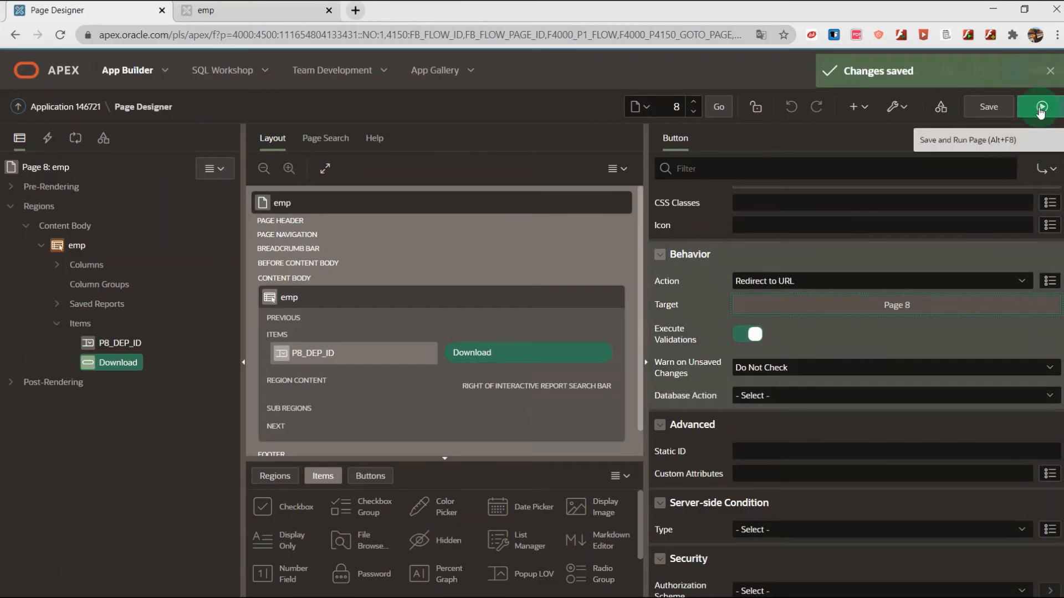
# Save and run page 8, filter to ACCOUNTING, and download the report.
pyautogui.click(1046, 106)
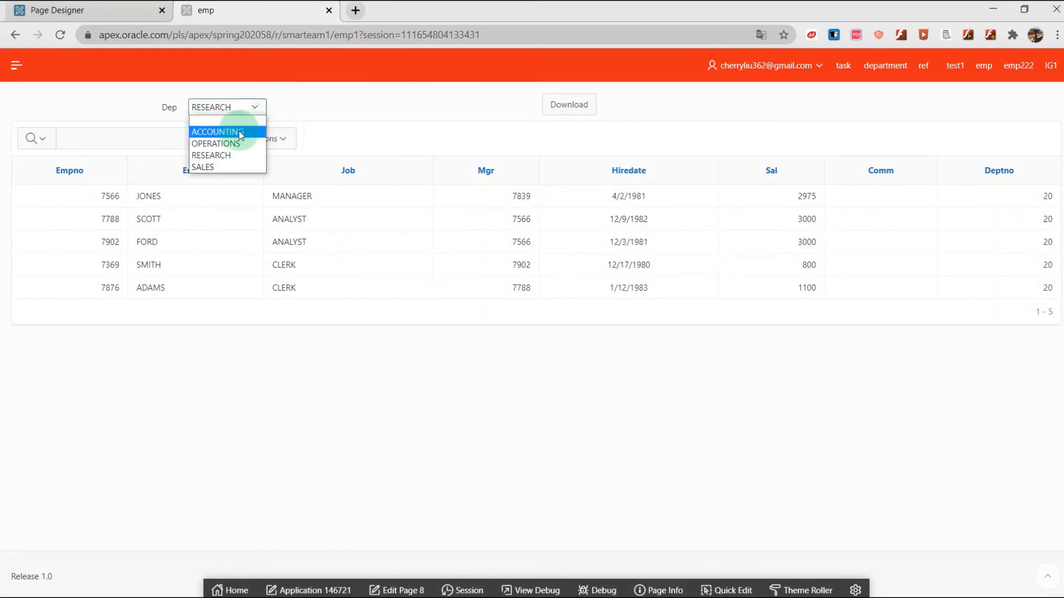
pyautogui.click(217, 132)
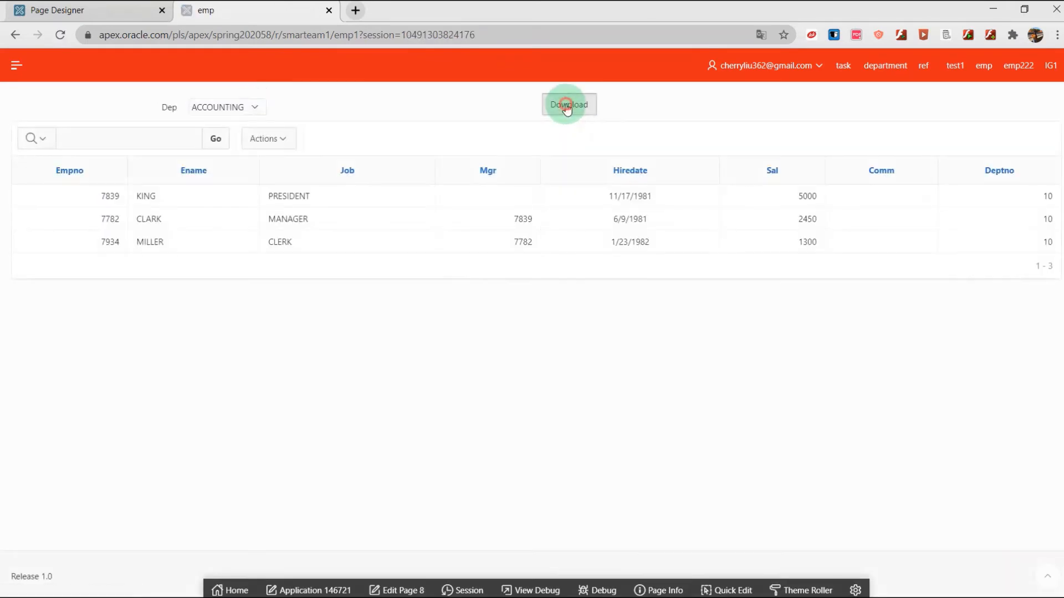
pyautogui.click(568, 104)
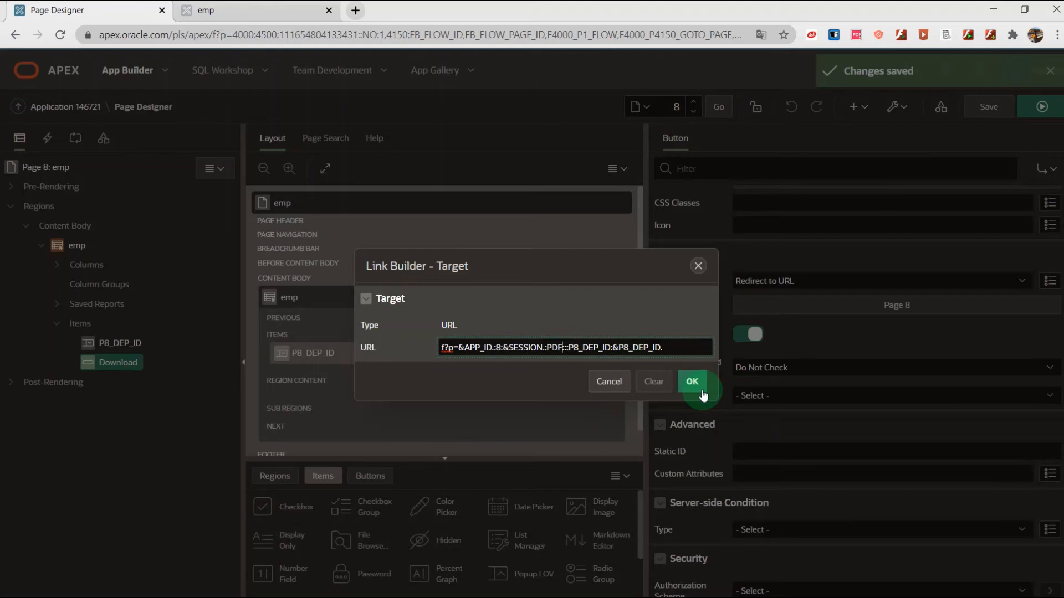
# Confirm the PDF export link target and save the page.
pyautogui.click(691, 381)
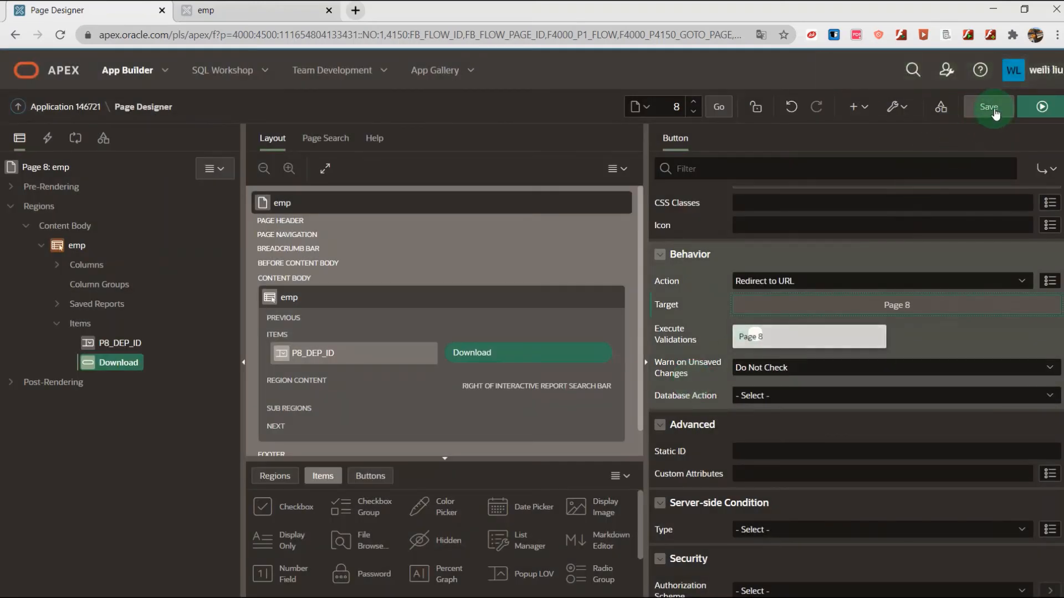
pyautogui.click(989, 106)
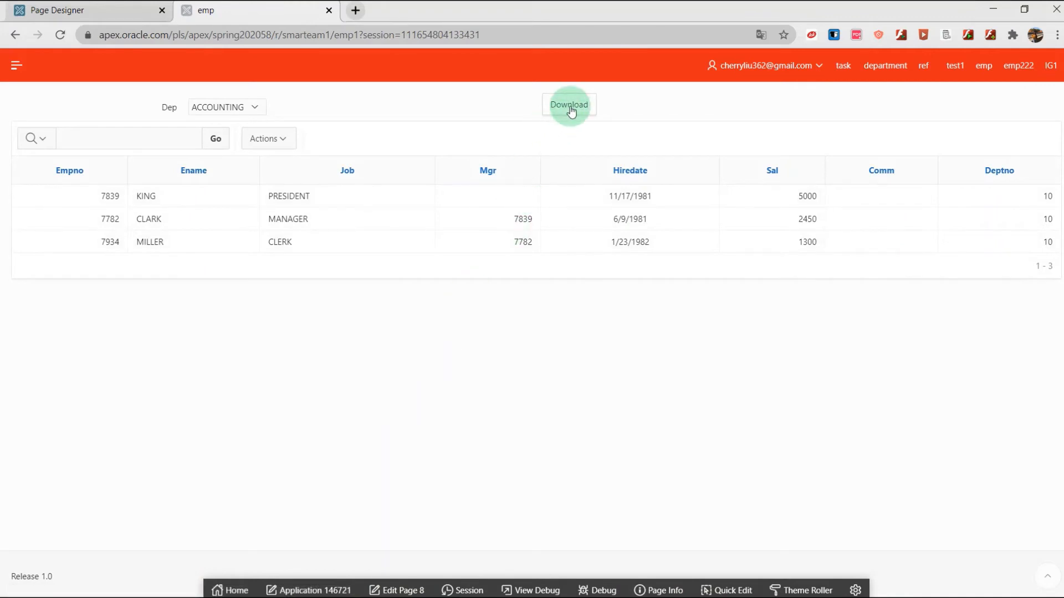
# Filter the report to SALES, download it, and open emp_report.pdf.
pyautogui.click(227, 107)
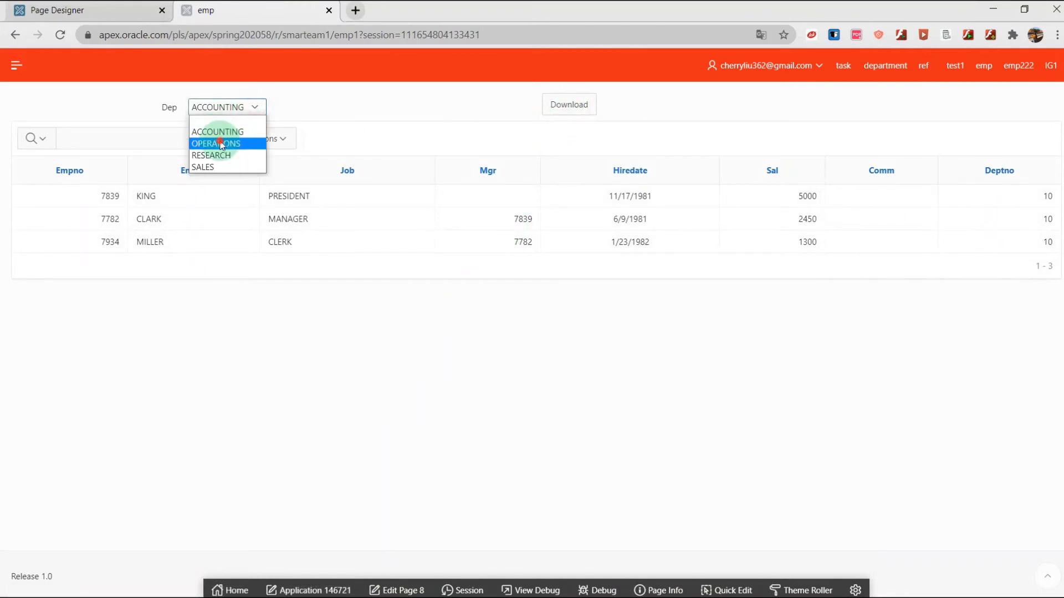
pyautogui.click(202, 167)
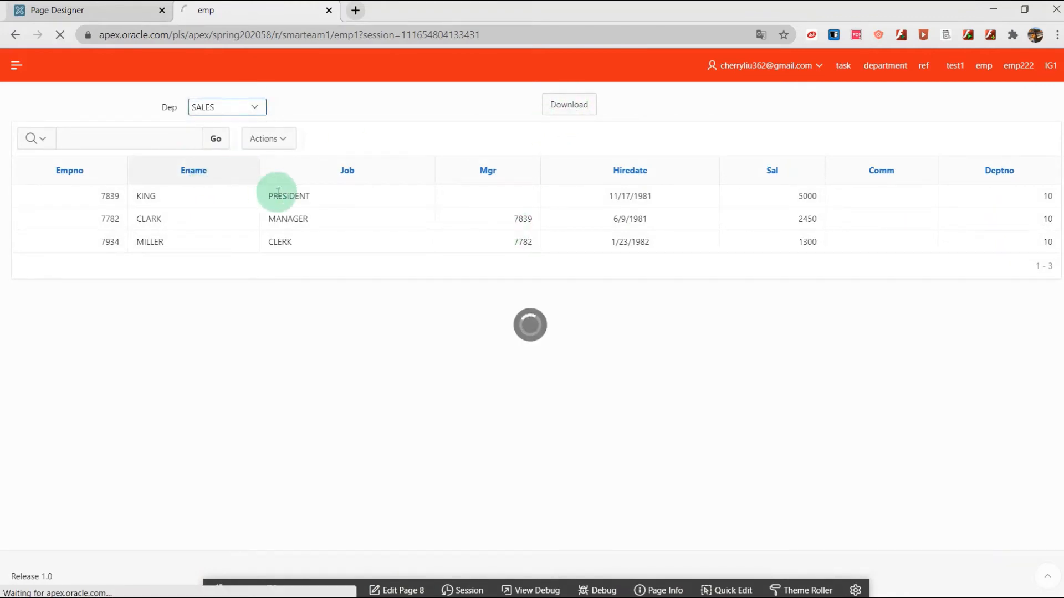
pyautogui.click(568, 104)
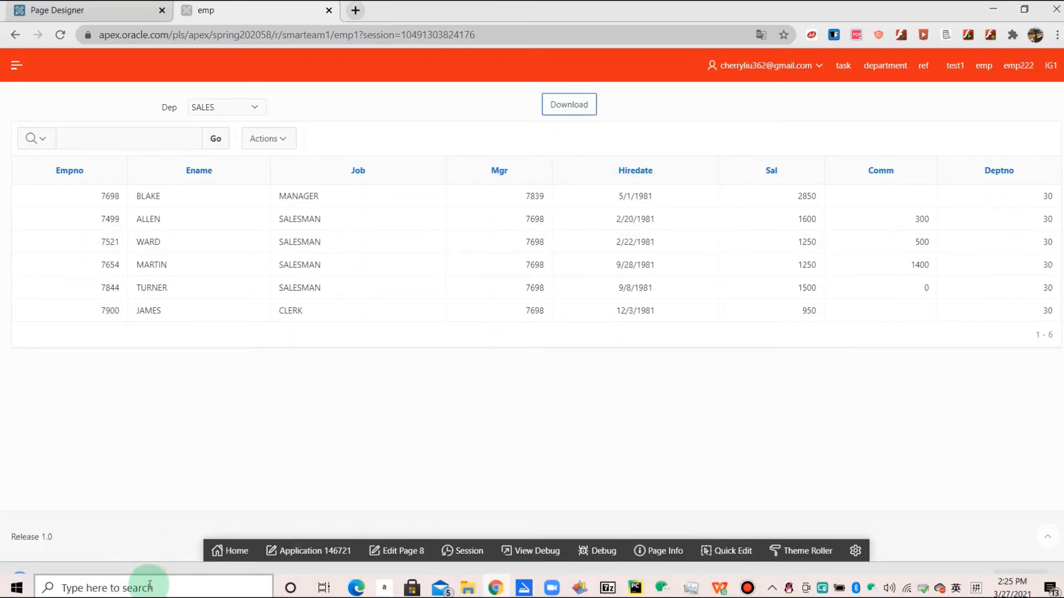
pyautogui.click(149, 579)
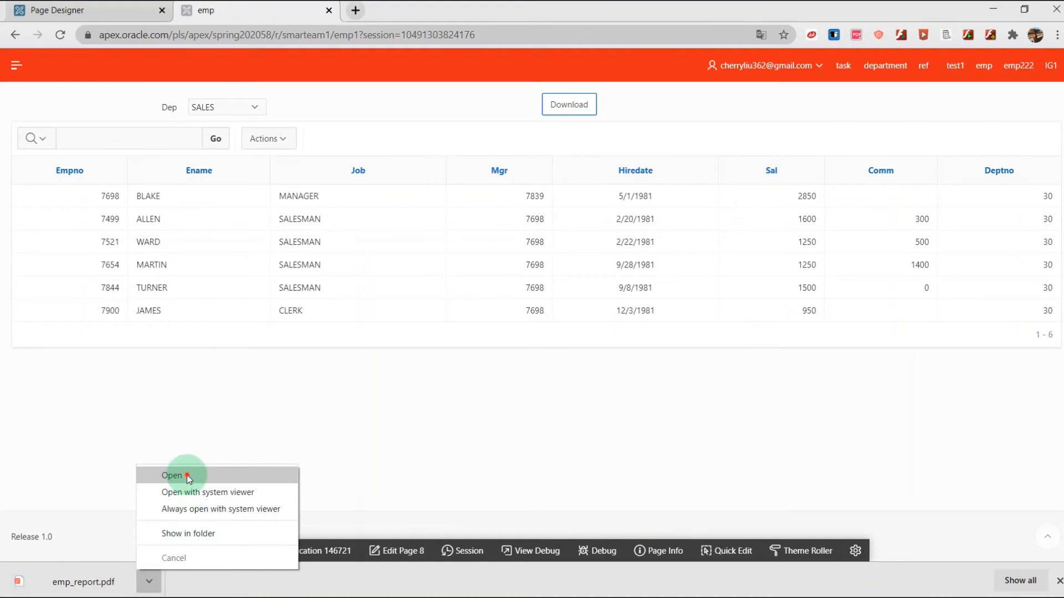
pyautogui.click(172, 476)
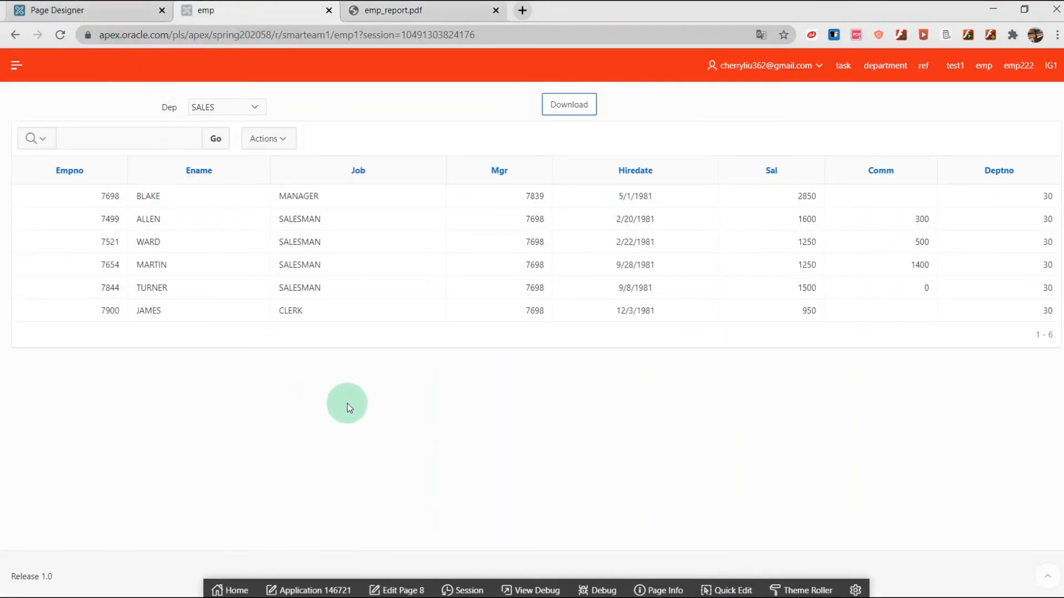
pyautogui.moveTo(357, 416)
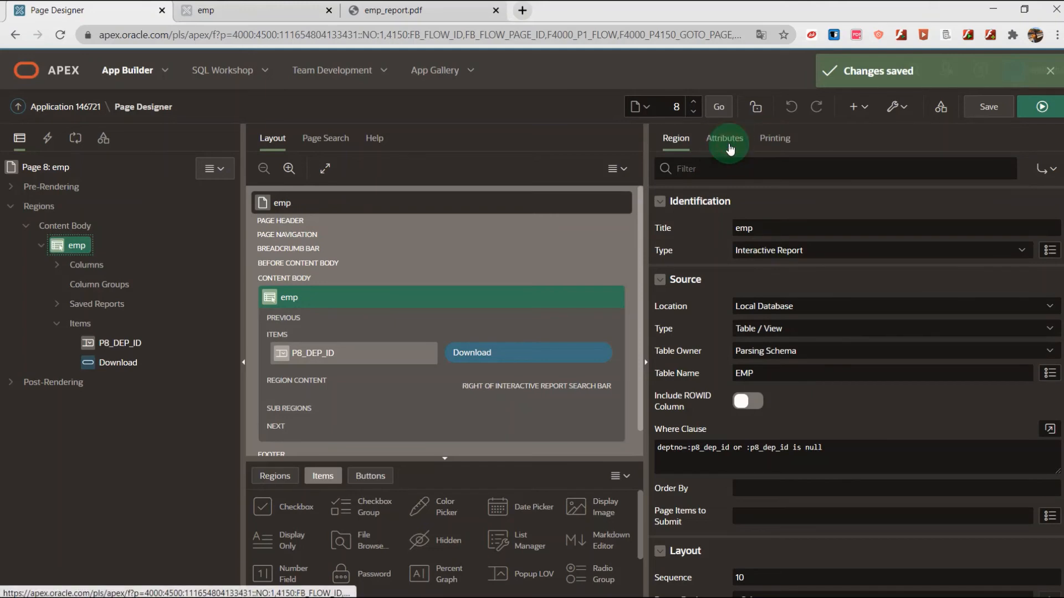
# Enter report_sales as the emp region's Download Filename and save the page.
pyautogui.click(725, 138)
pyautogui.write('em')
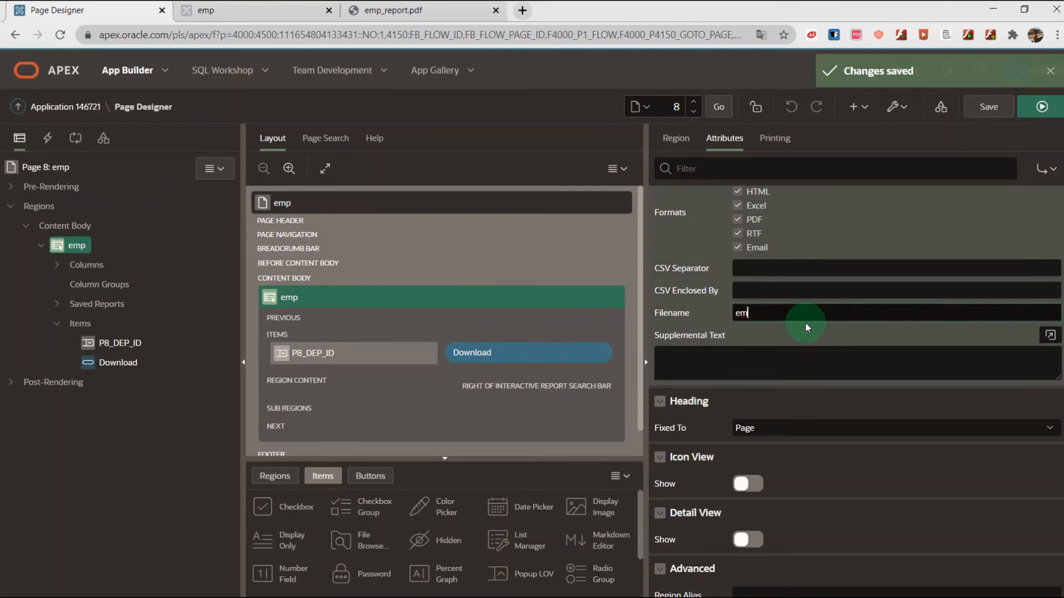
pyautogui.write('report_')
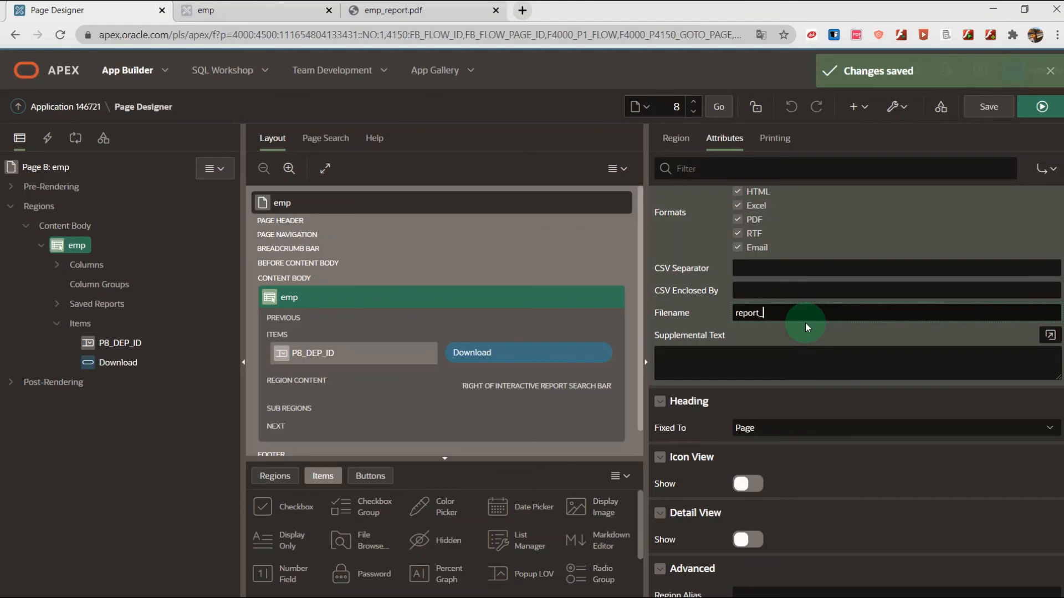
pyautogui.write('sales')
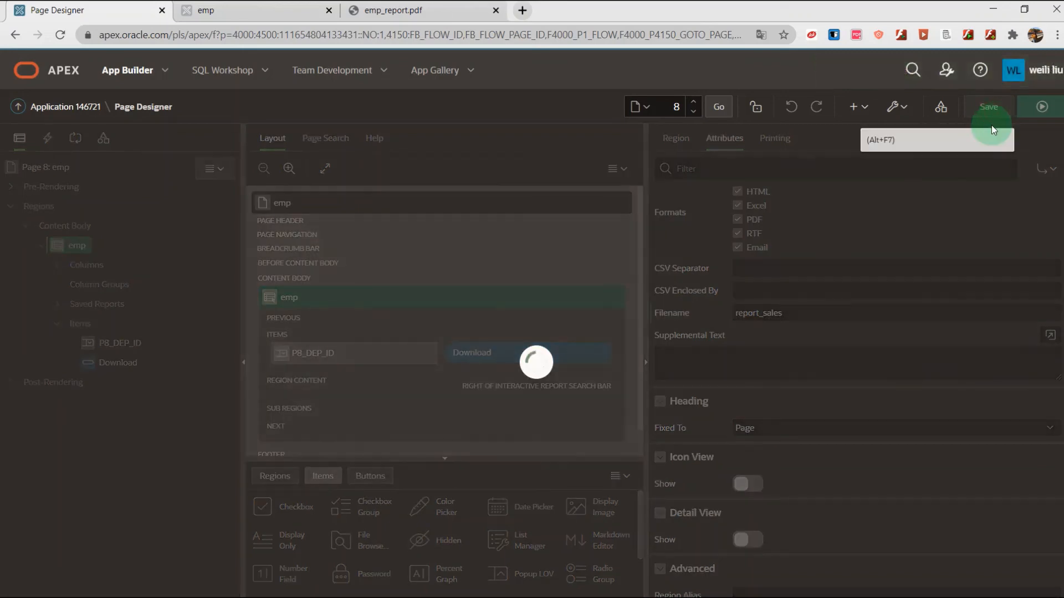
pyautogui.click(1041, 106)
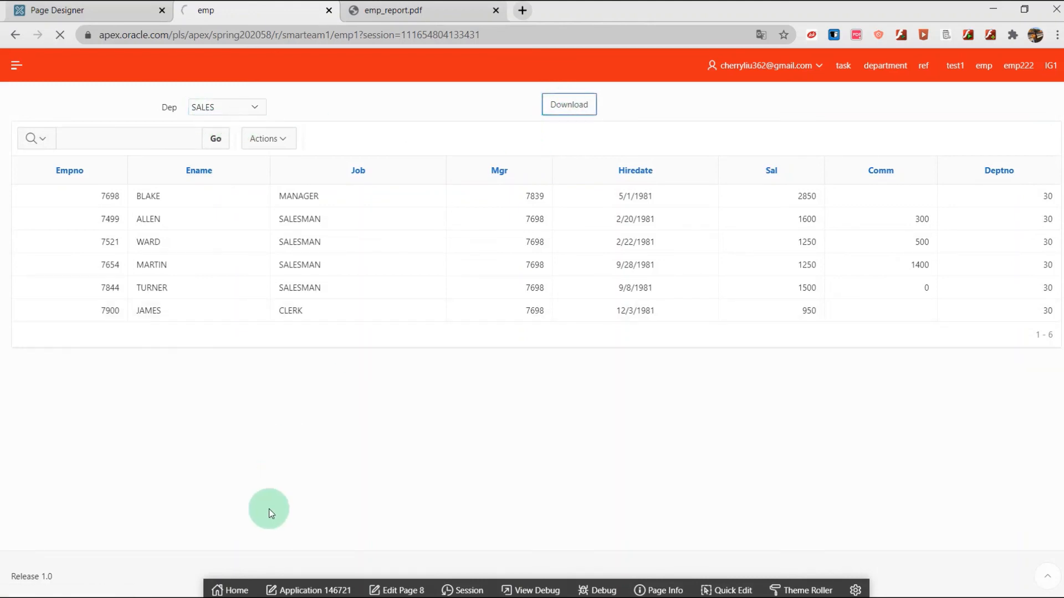
# Download the SALES report again and open report_sales.pdf in the browser.
pyautogui.click(569, 104)
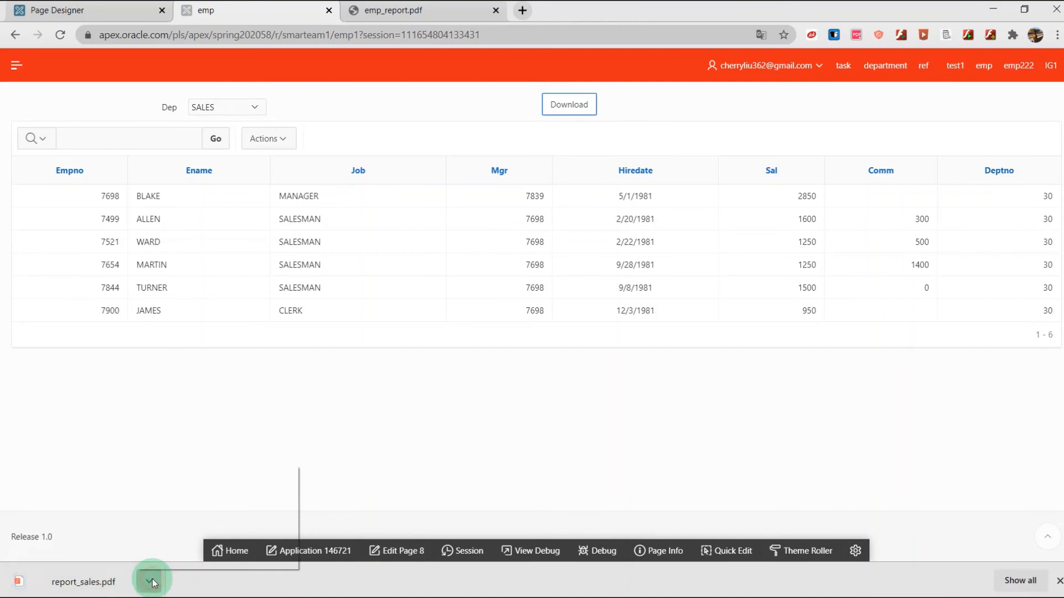
pyautogui.click(150, 580)
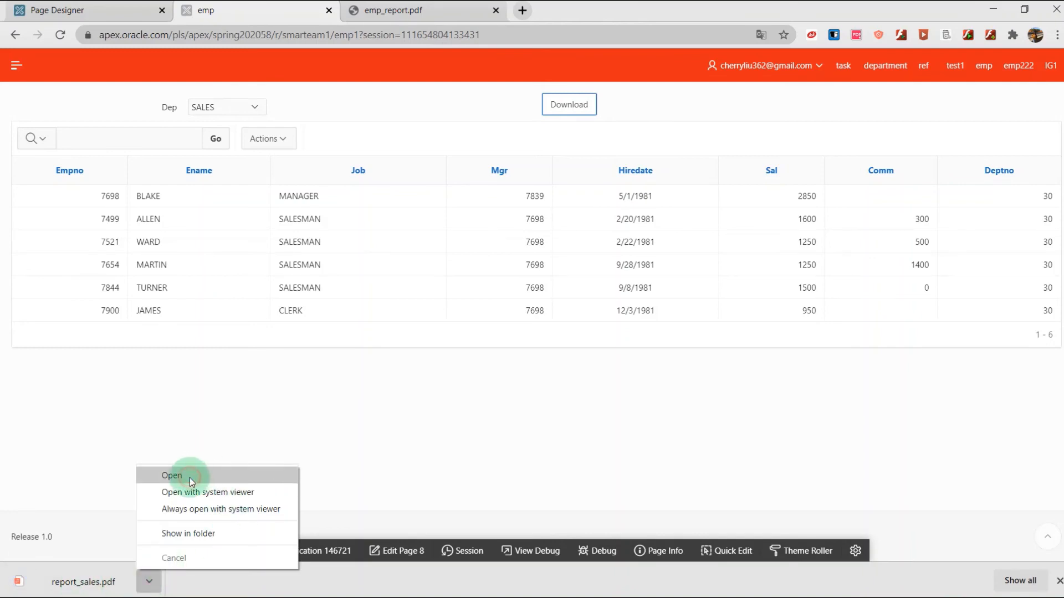
pyautogui.click(172, 476)
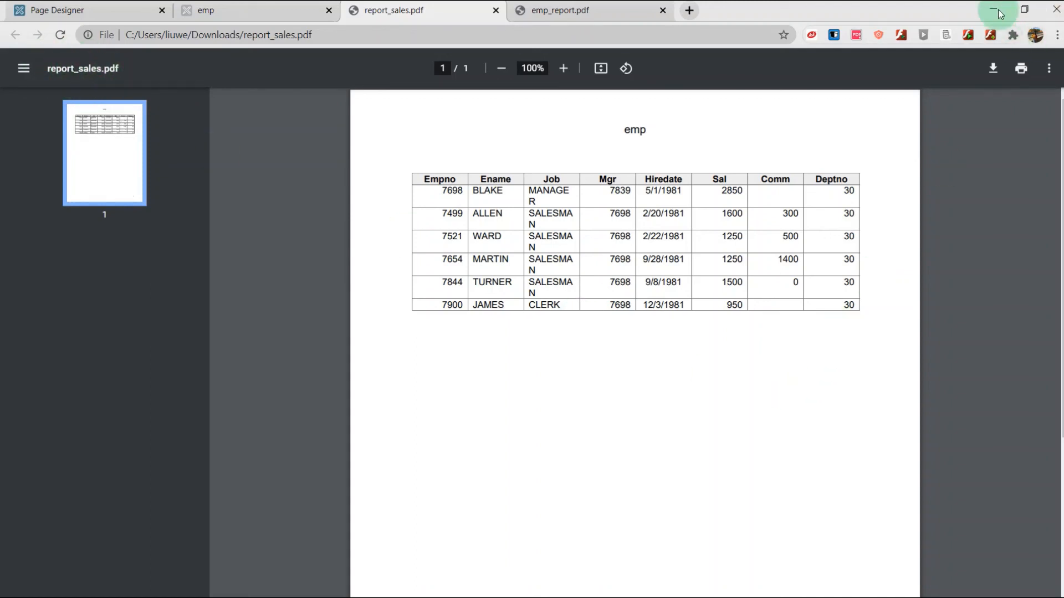
# Leave report_sales.pdf and go back to the running emp report tab.
pyautogui.click(992, 9)
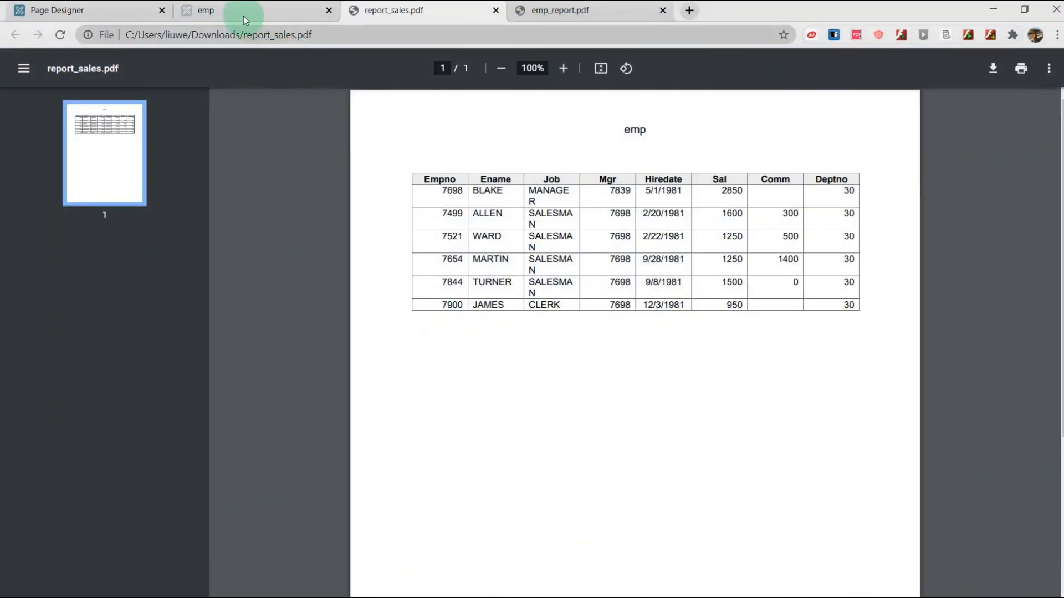
pyautogui.click(227, 10)
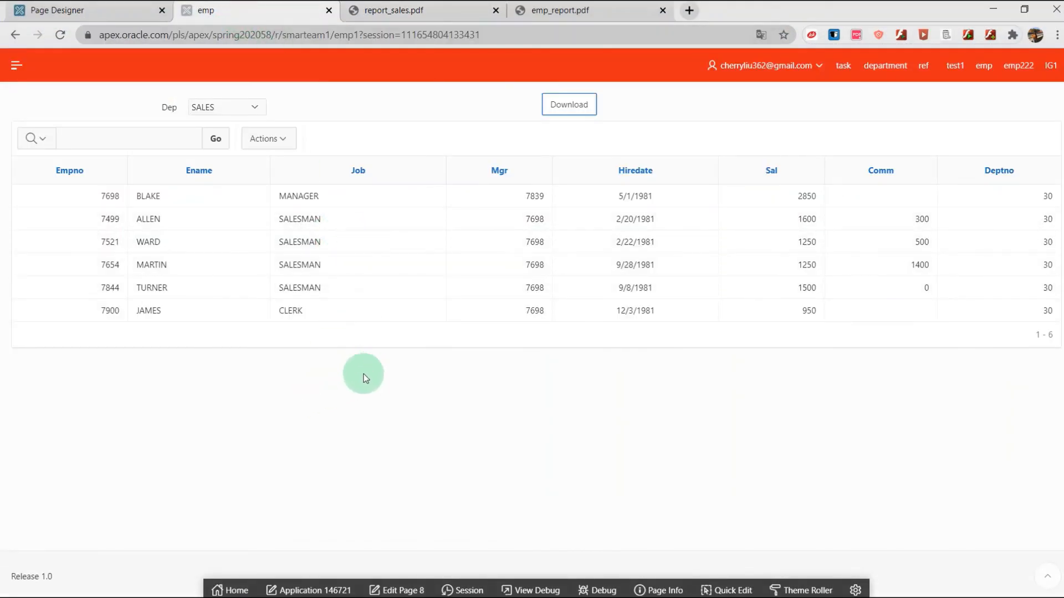
pyautogui.moveTo(422, 323)
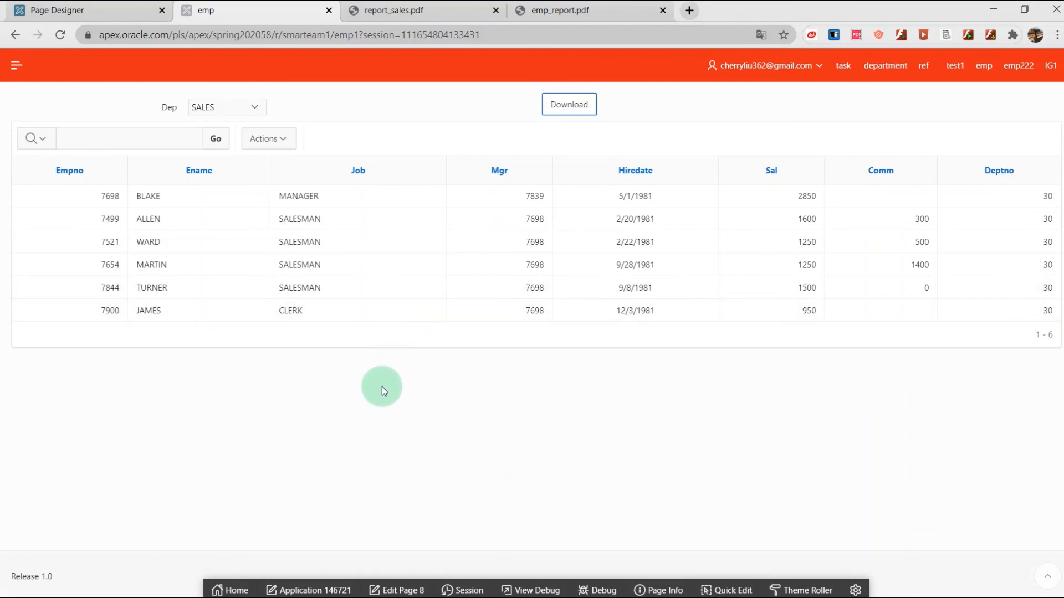
pyautogui.moveTo(401, 384)
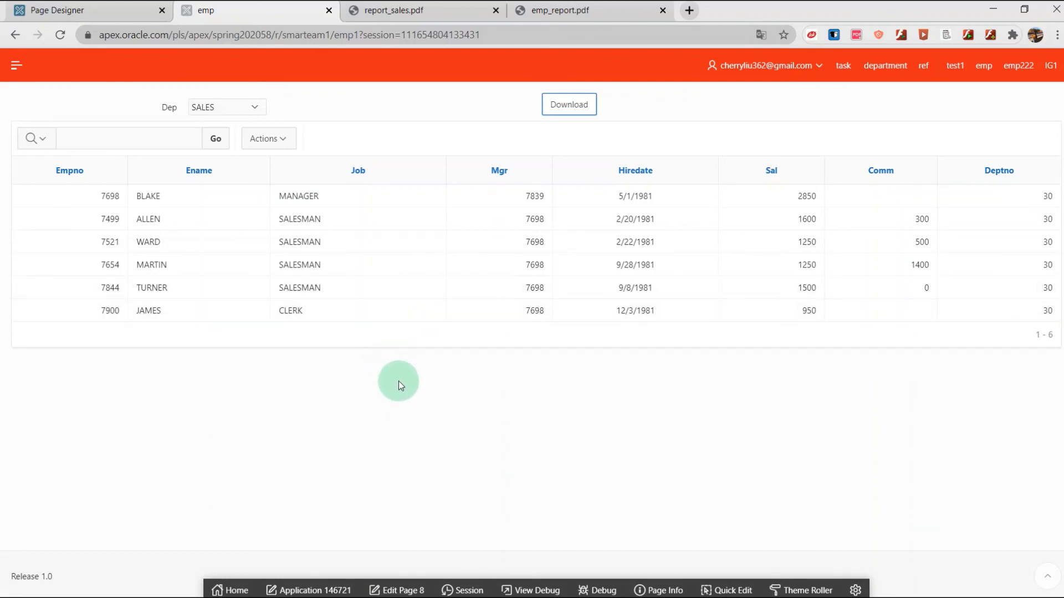
pyautogui.moveTo(506, 375)
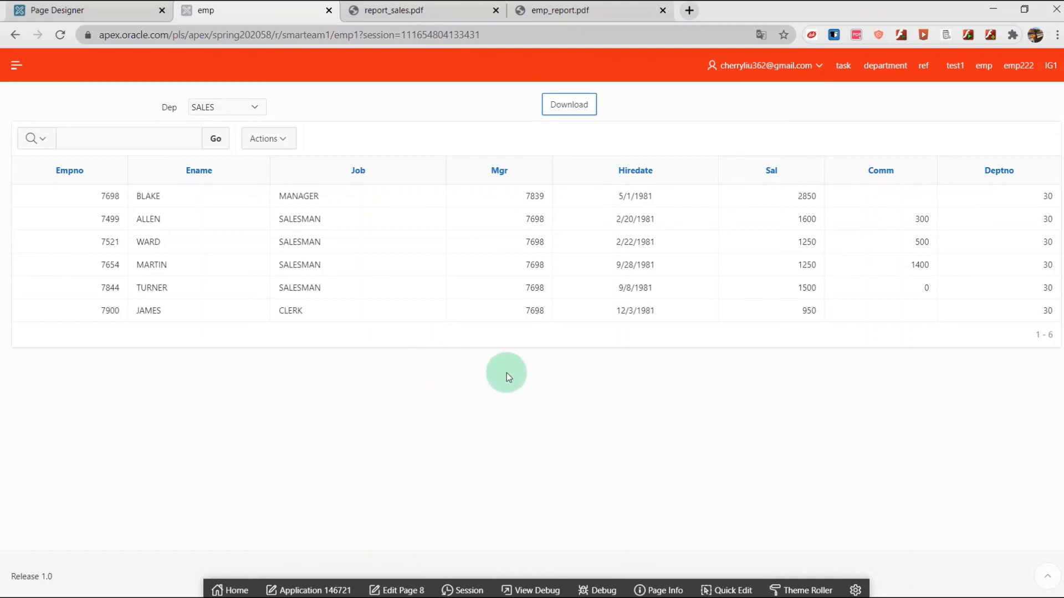